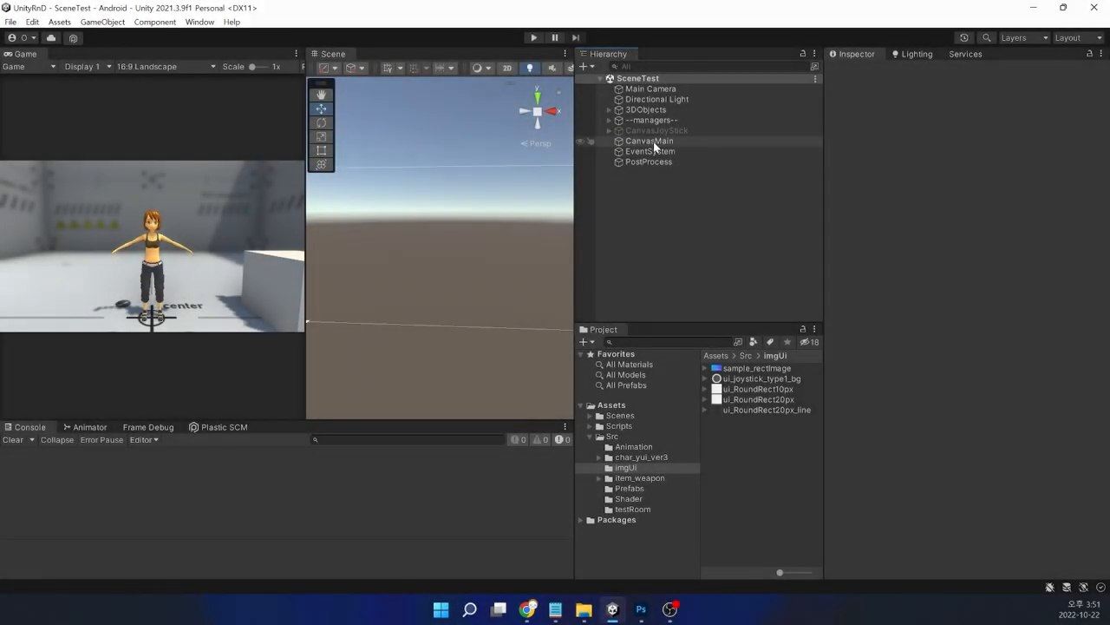
Add a UI Image under CanvasMain for the 20px rounded-rectangle panel
right_click(649, 140)
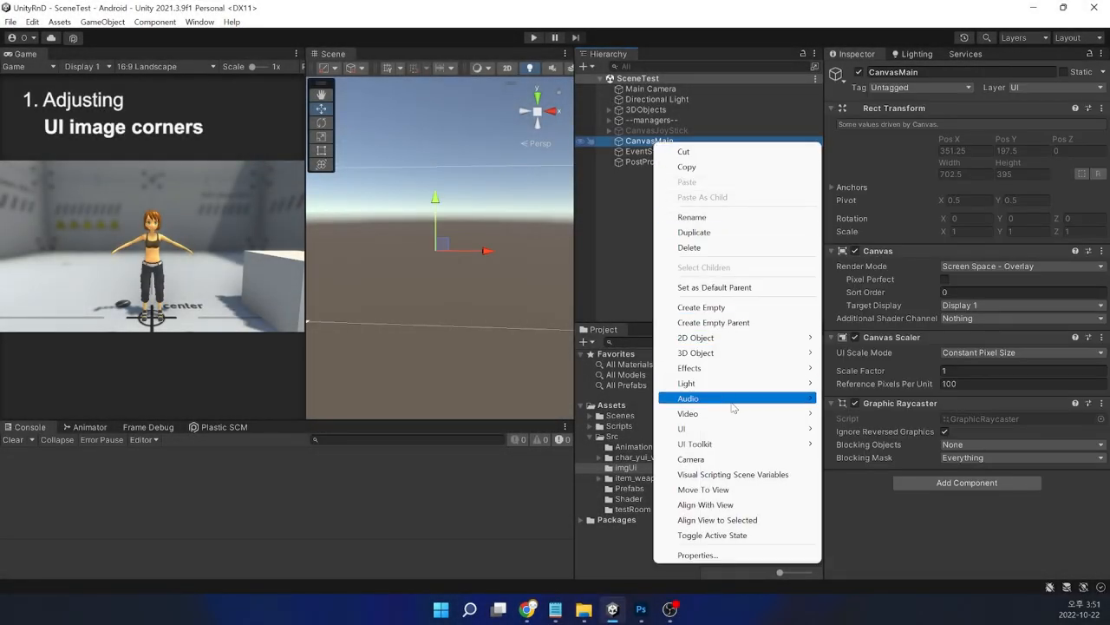
mouse_move(684, 427)
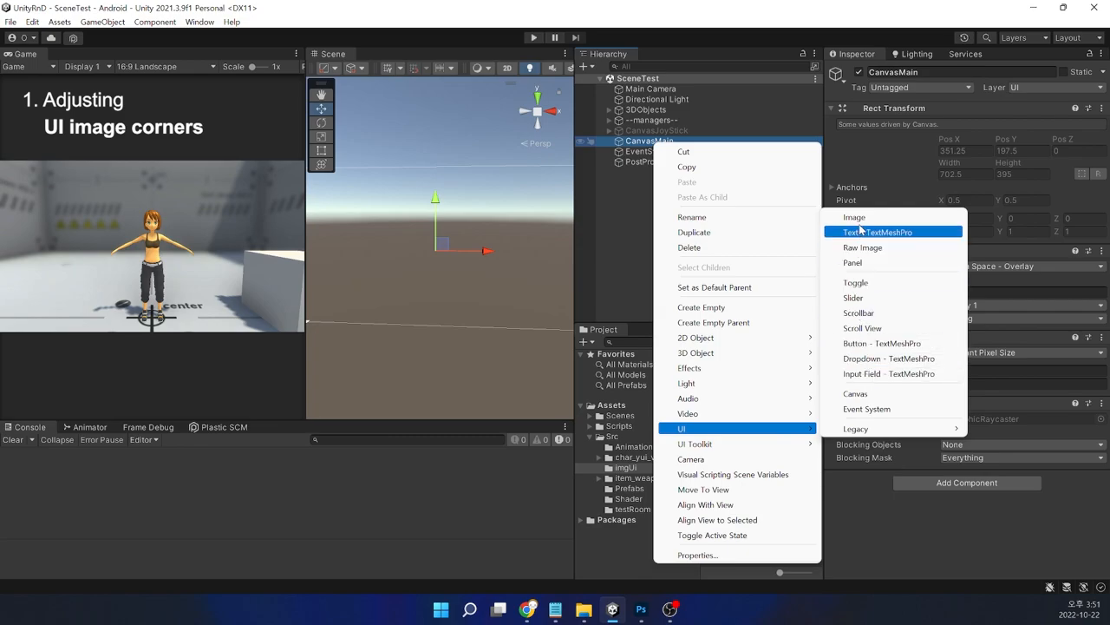
click(854, 216)
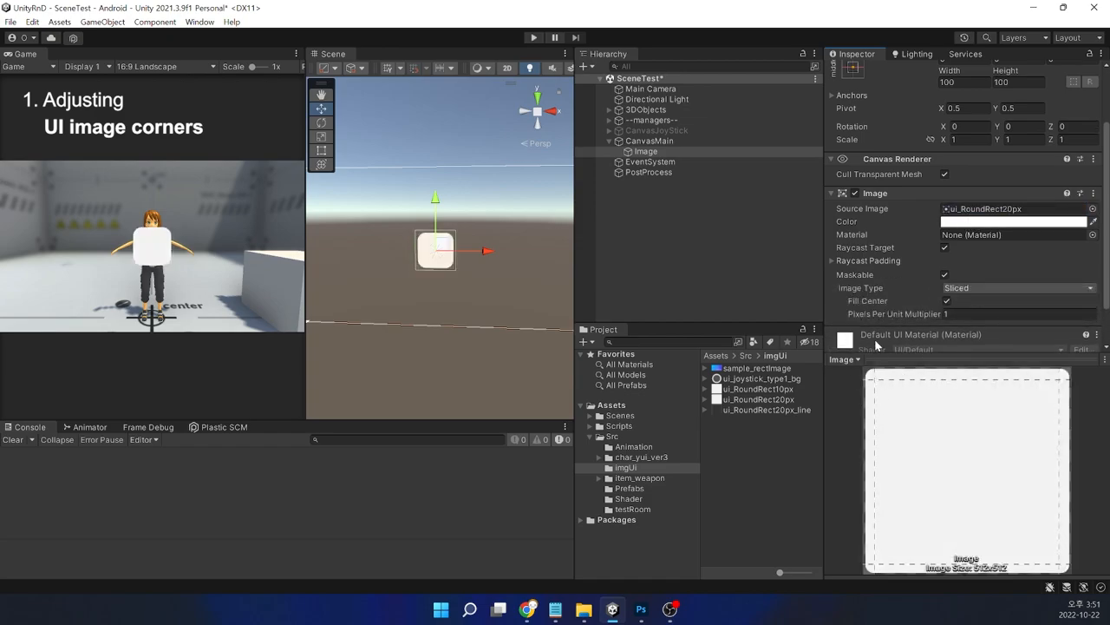
mouse_move(1065, 411)
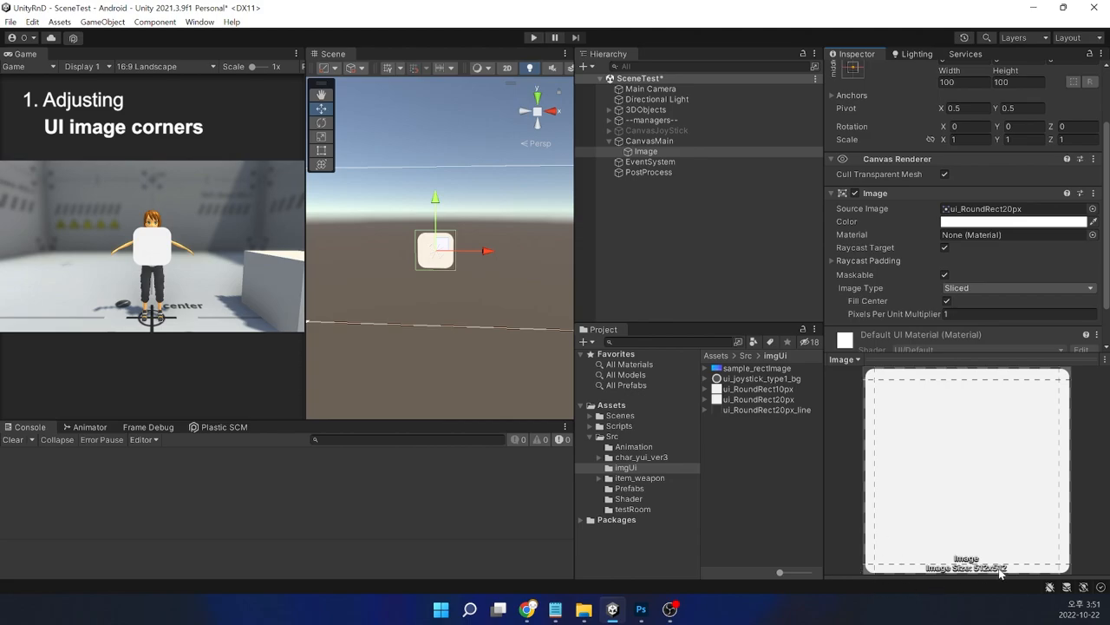
mouse_move(926, 281)
text(240)
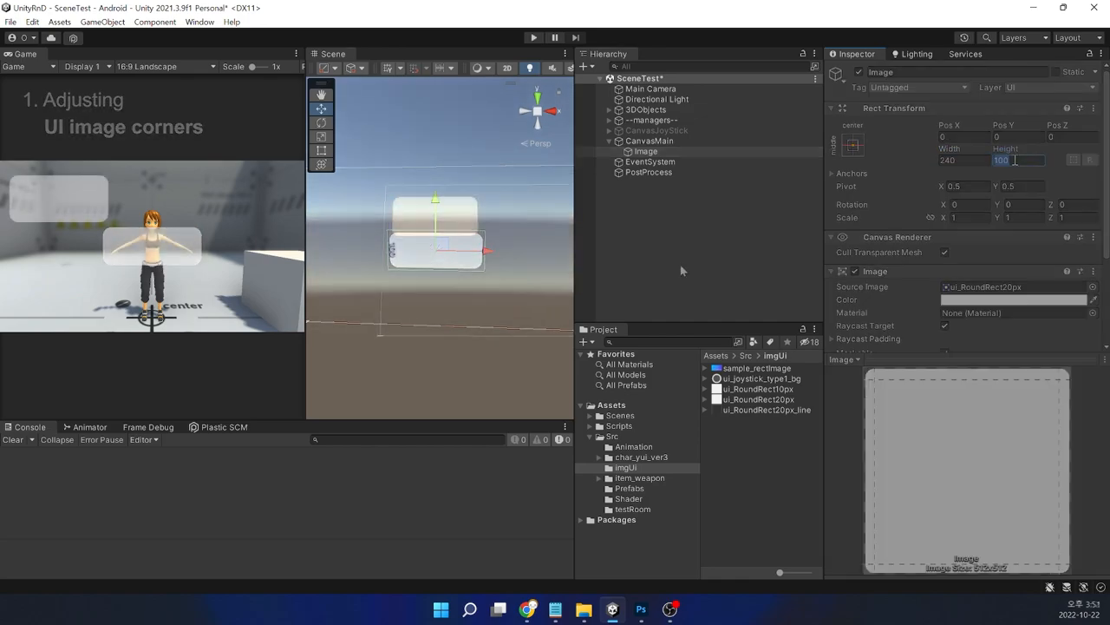
Add a second UI Image under CanvasMain using the rounded-rectangle sprite, sized 240 by 120
click(649, 141)
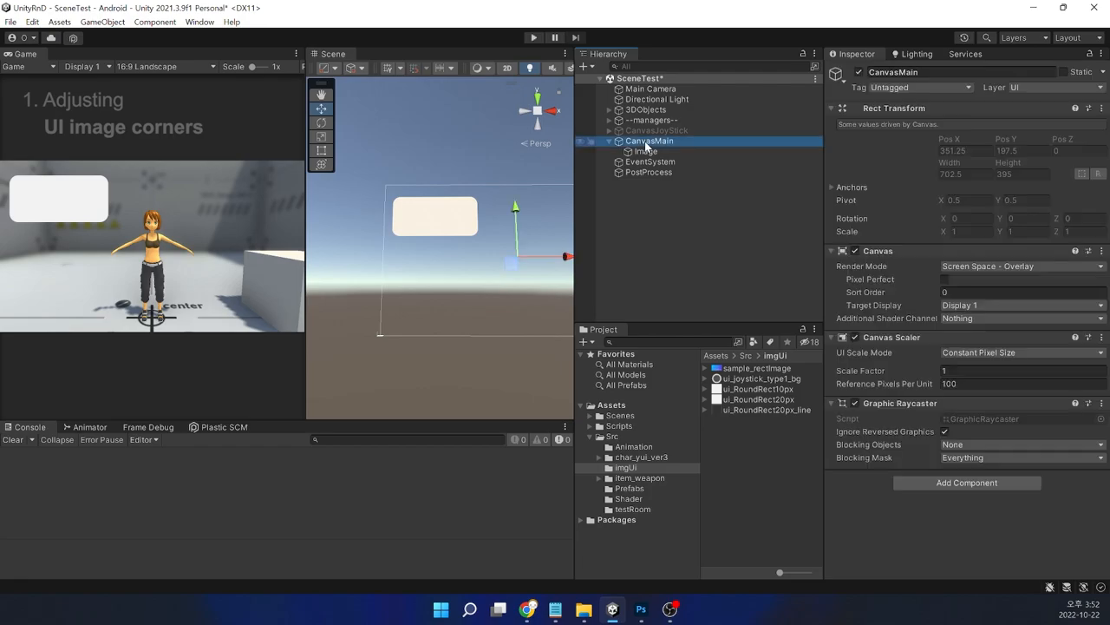
right_click(650, 140)
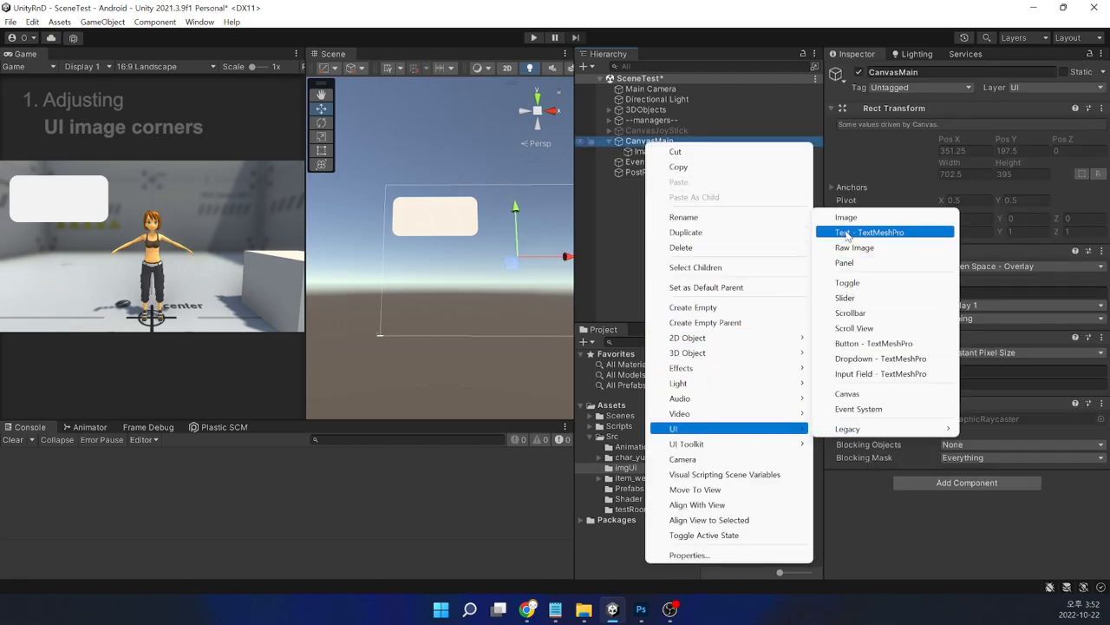
click(846, 216)
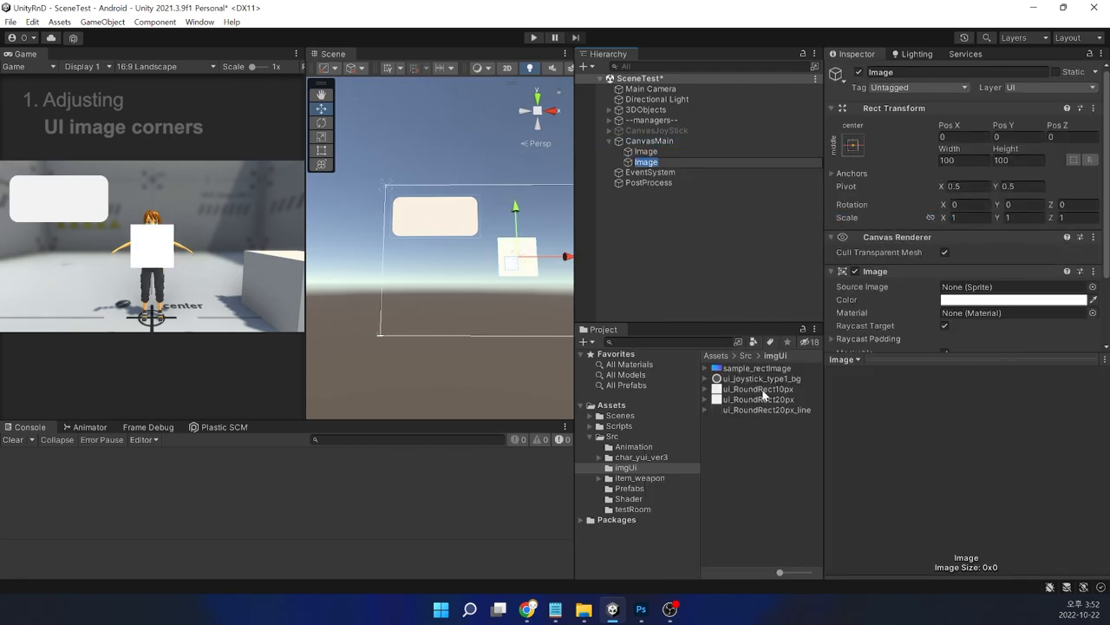
click(759, 388)
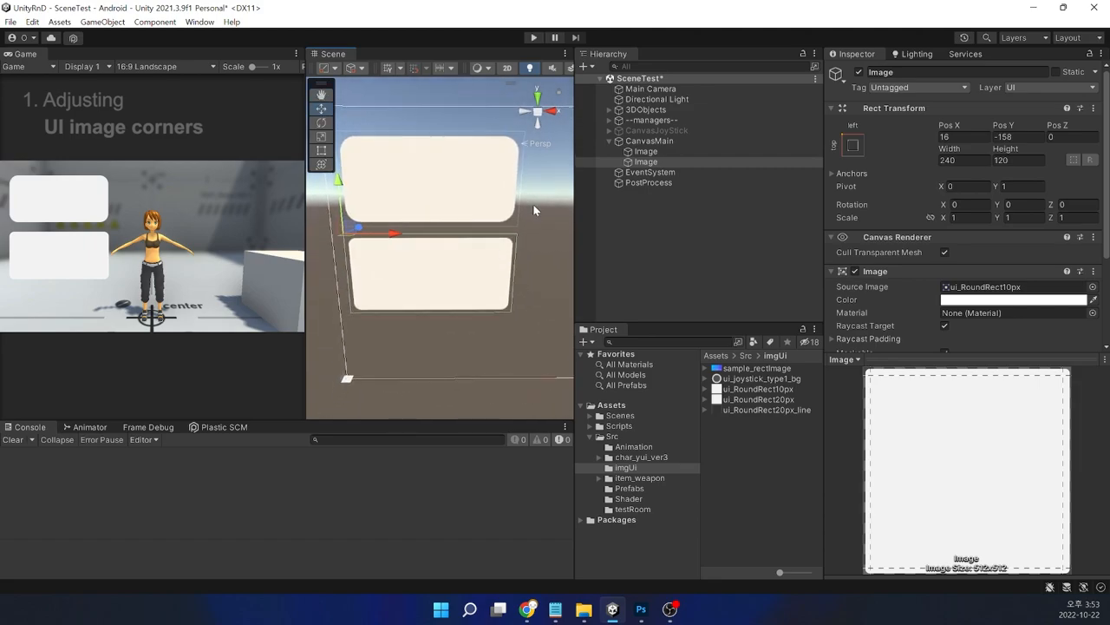
mouse_move(520, 262)
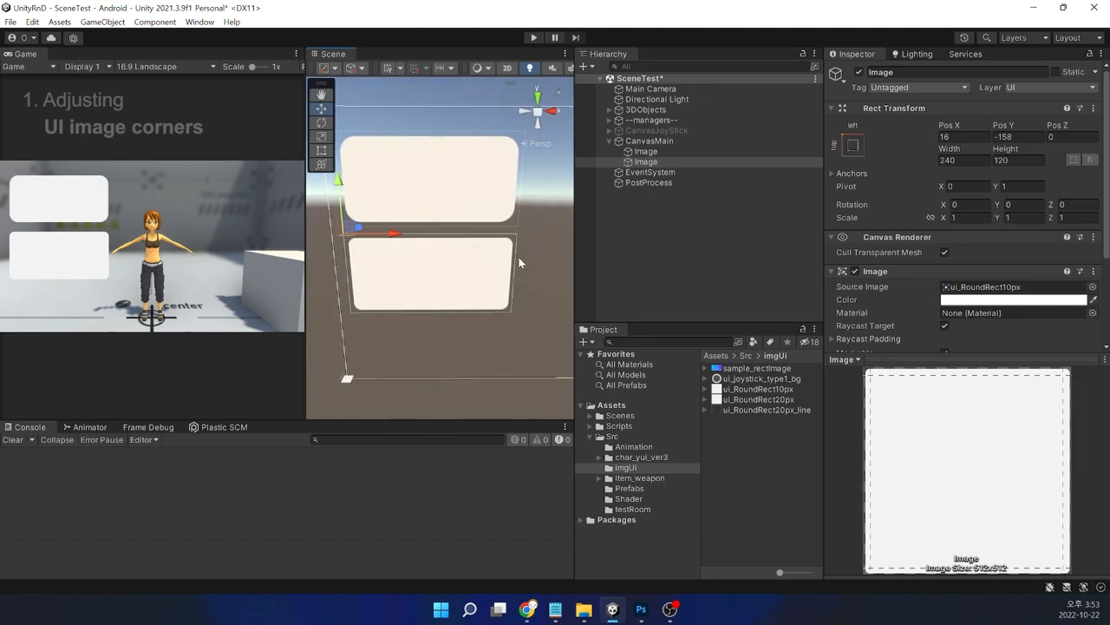
Try Pixels Per Unit Multiplier 2 and 3 on Image (1), settling on 2
click(646, 162)
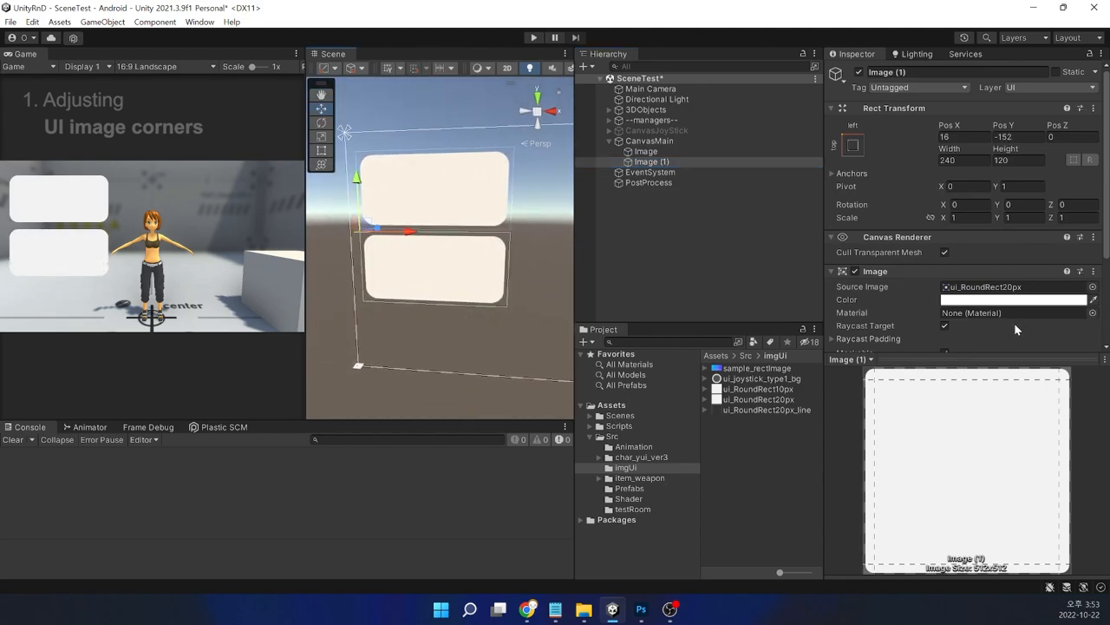
scroll(down, 3)
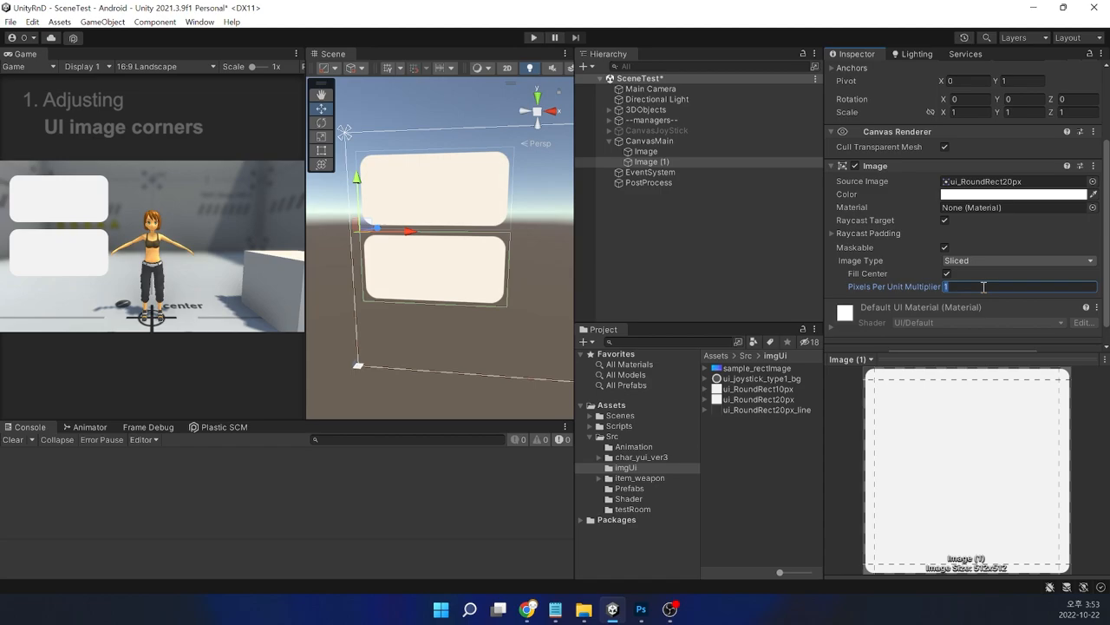
text(2)
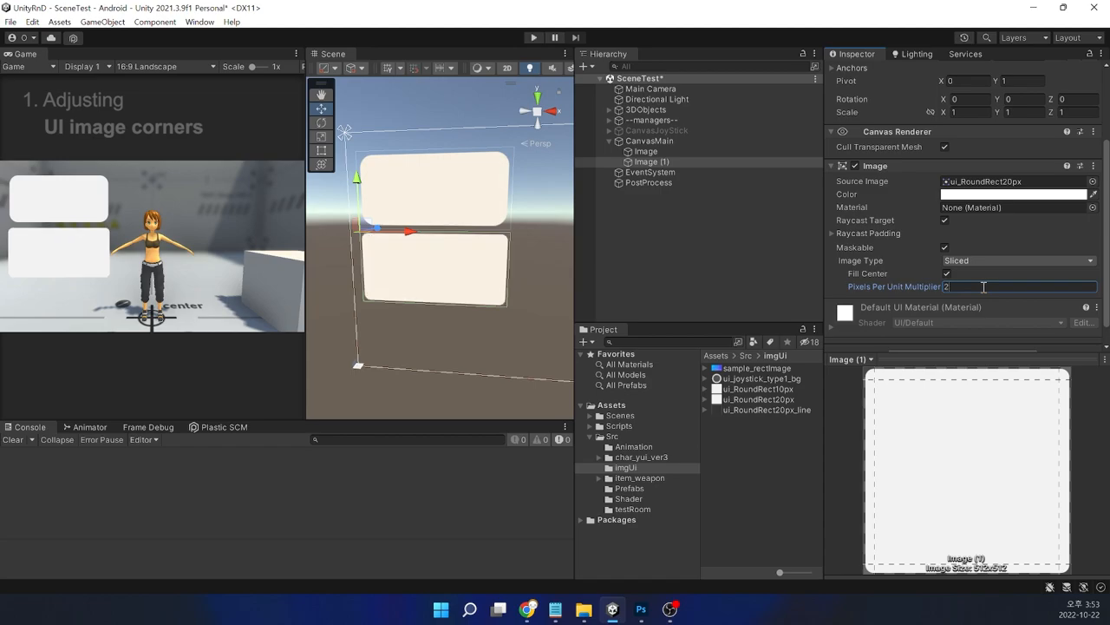
mouse_move(593, 276)
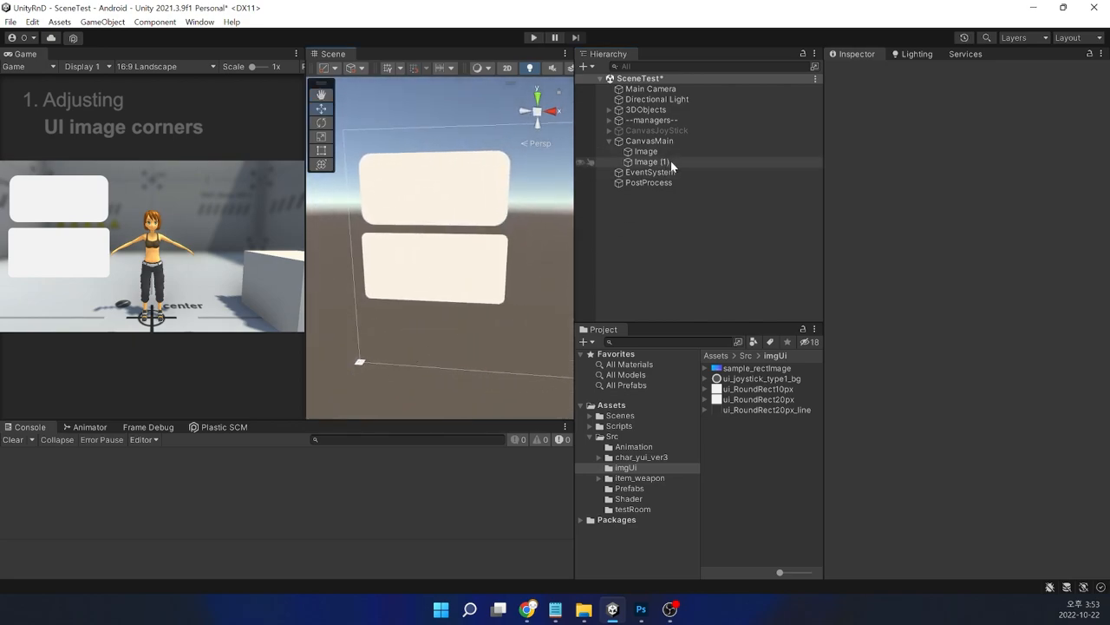
click(649, 162)
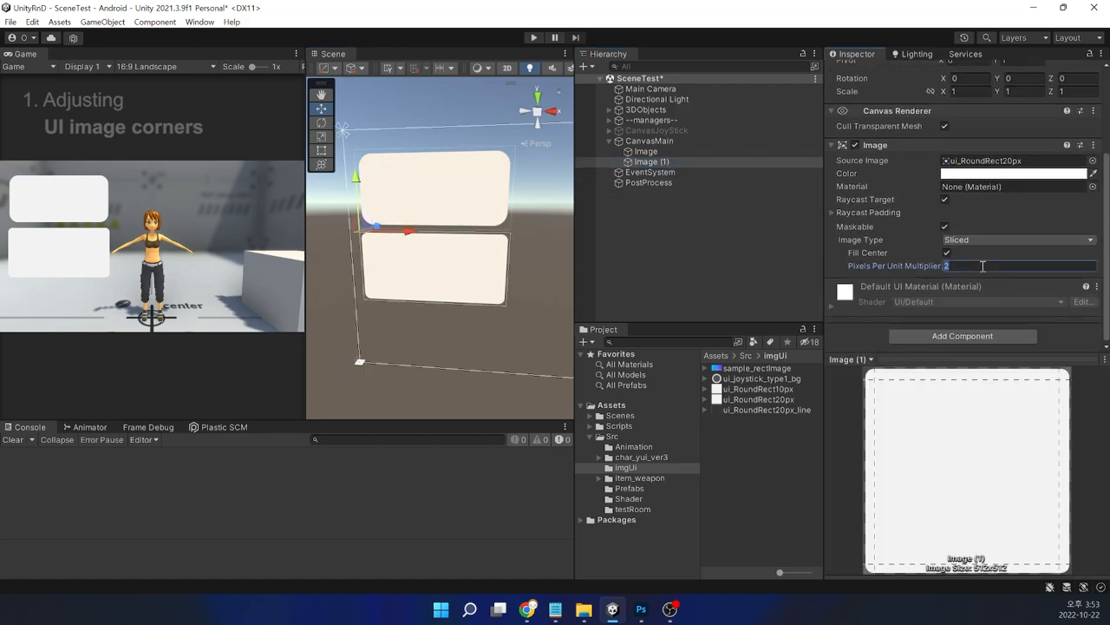
text(3)
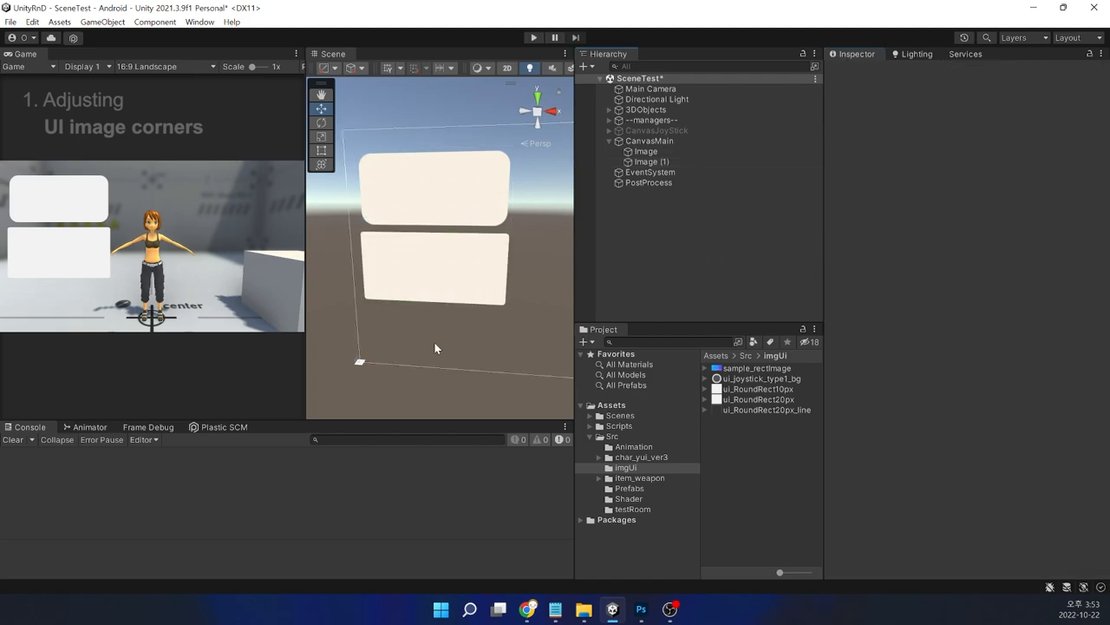
click(321, 94)
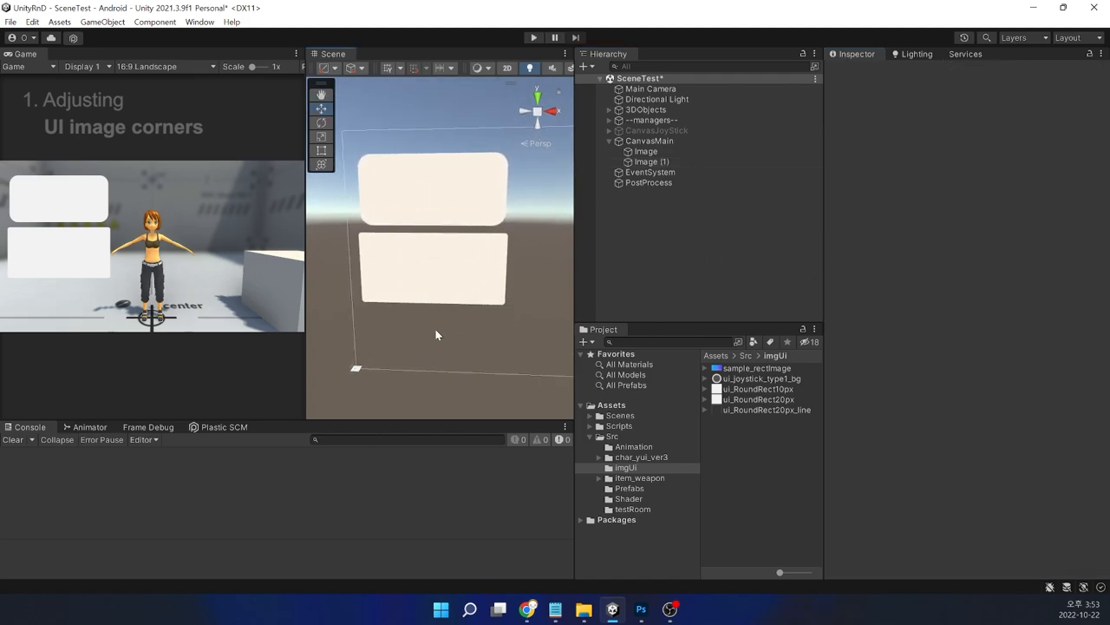
click(653, 161)
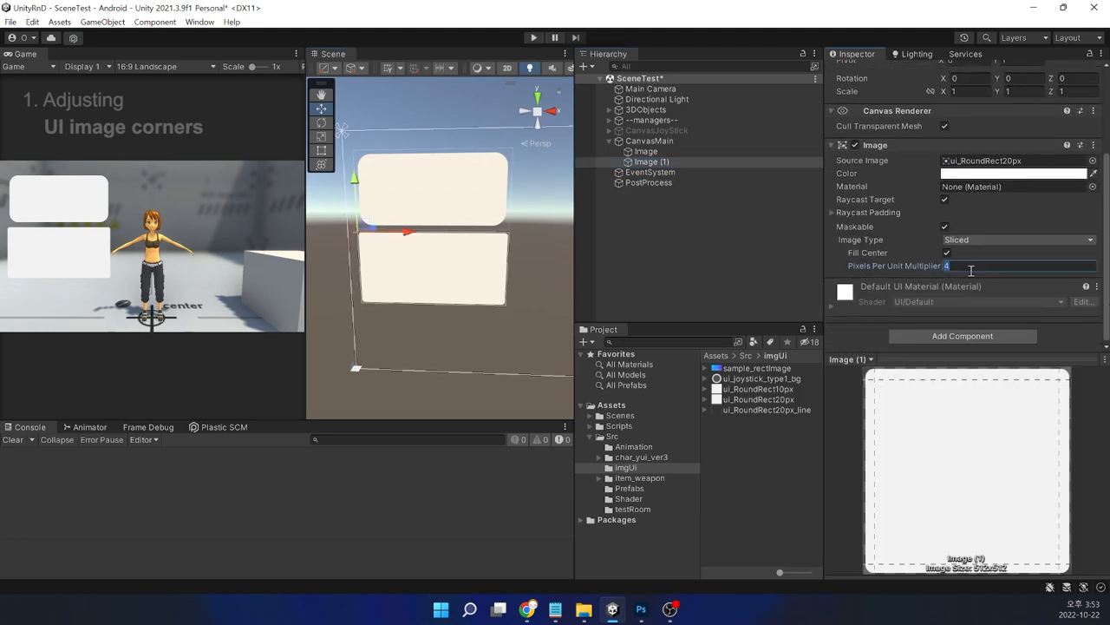
text(2)
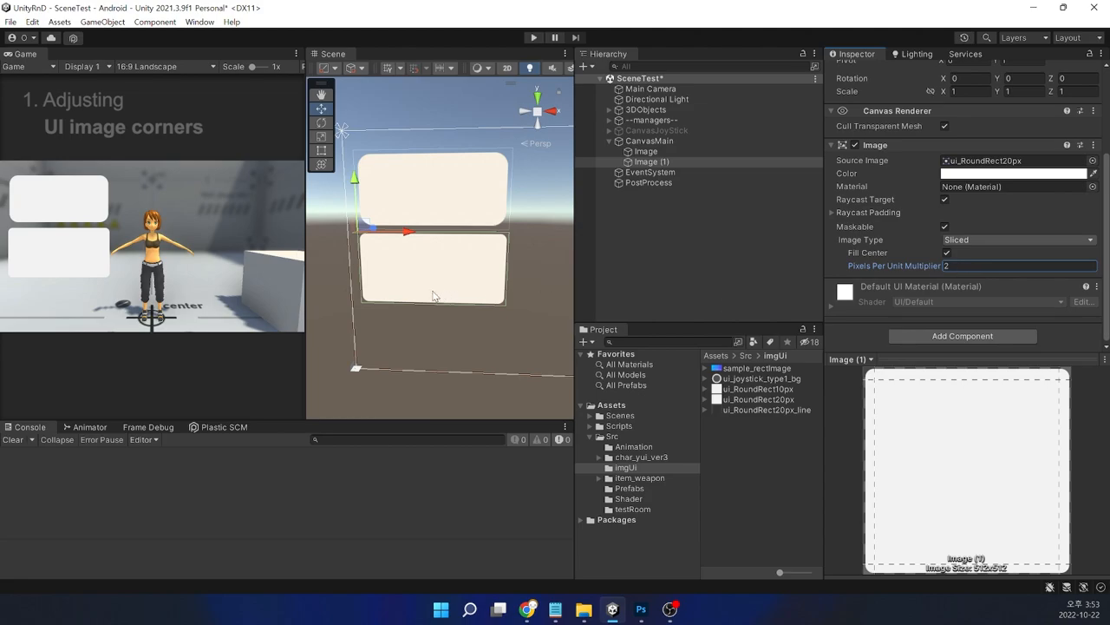
click(652, 161)
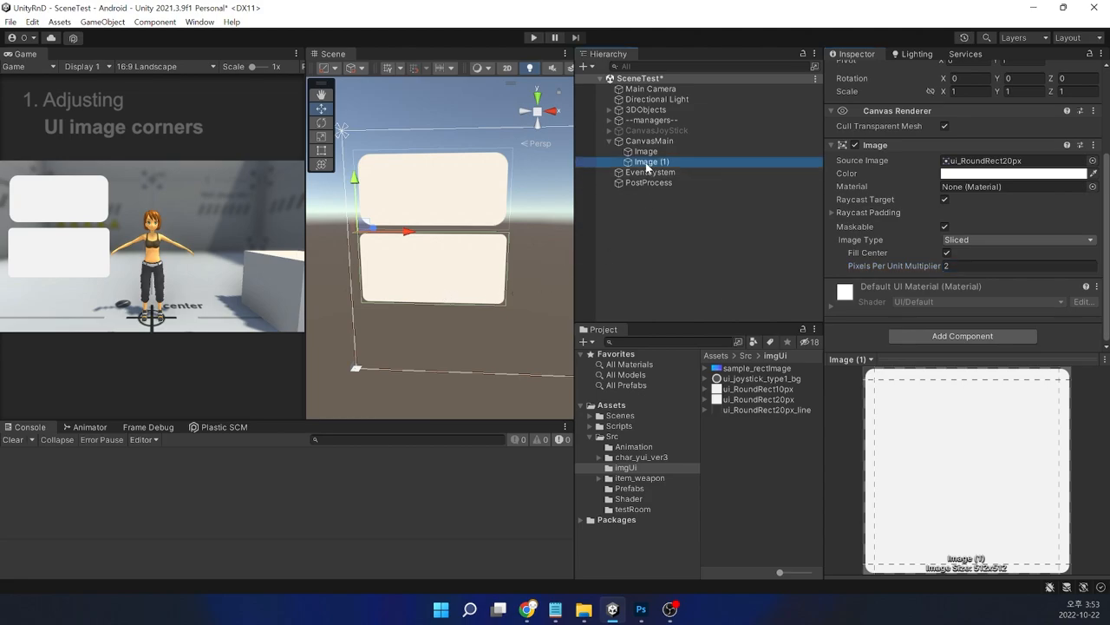
Add another UI Image under CanvasMain with a multiplier of 2
right_click(649, 140)
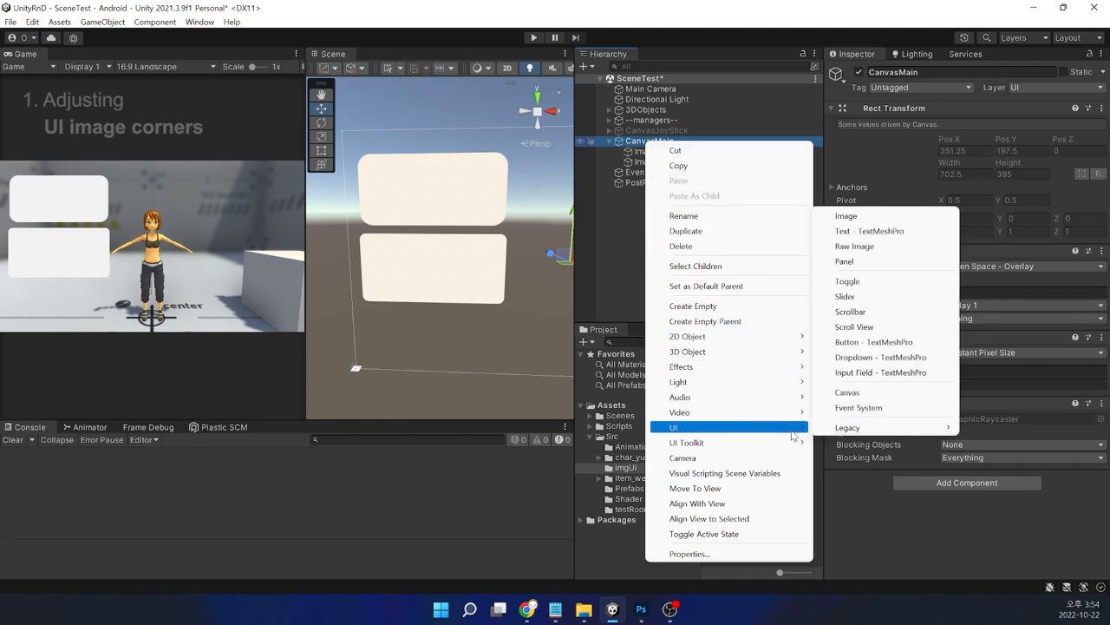
click(847, 215)
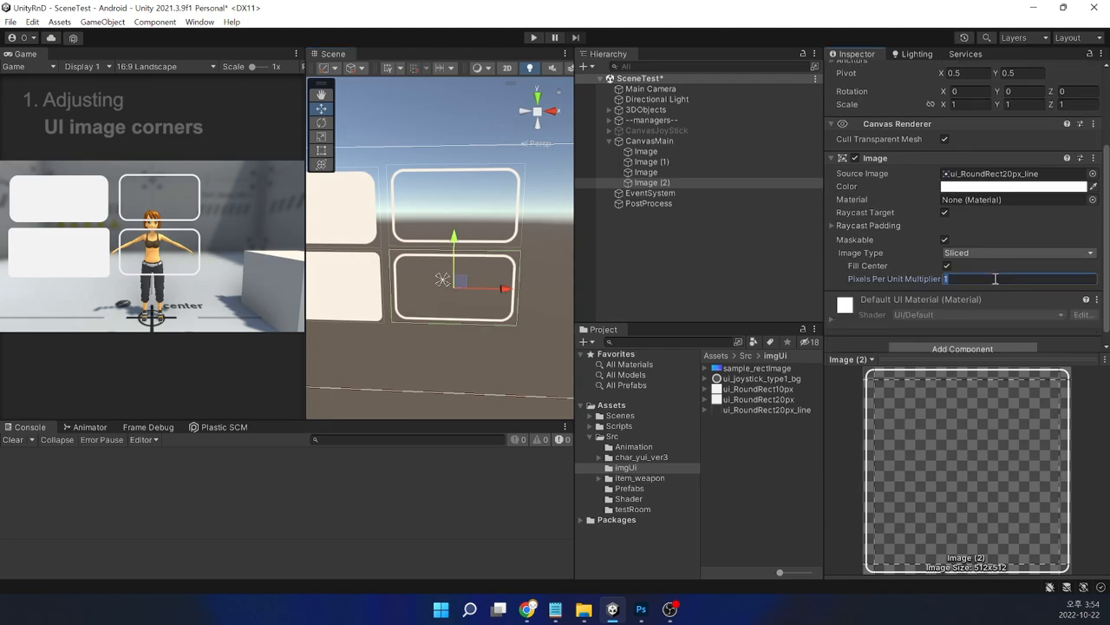
text(2)
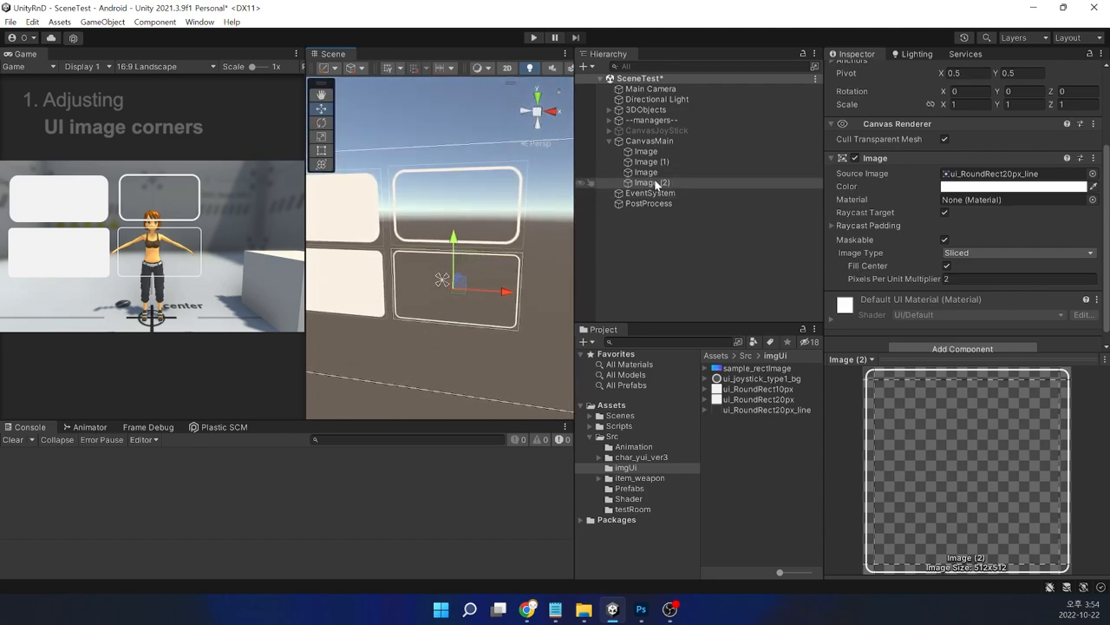
Set the outlined rounded-rectangle image's Pixels Per Unit Multiplier to 0.8
click(651, 192)
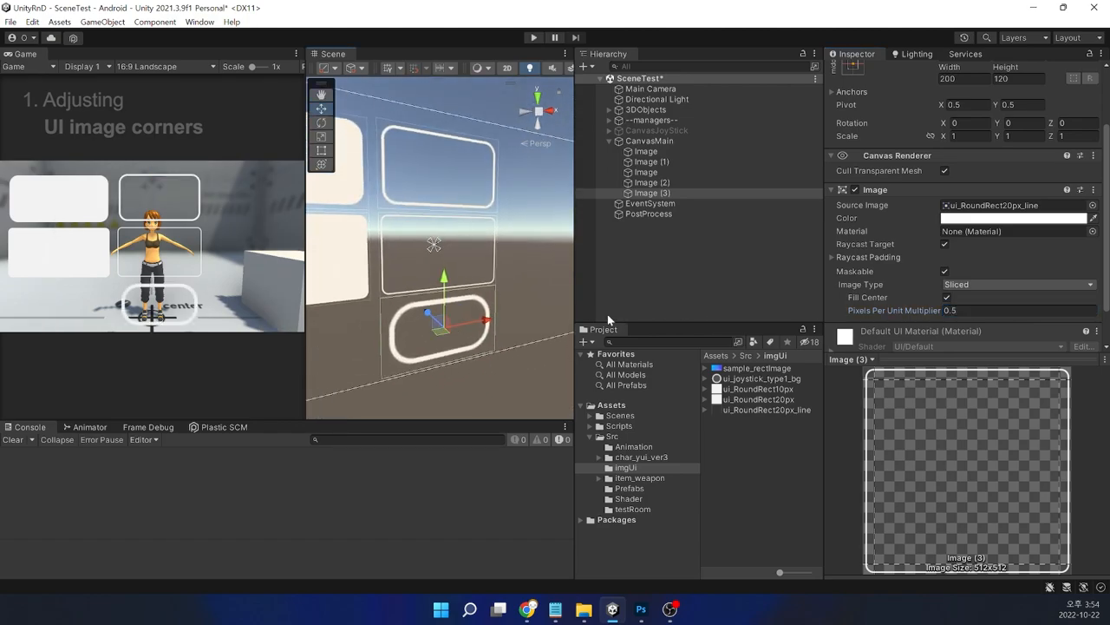
click(1020, 309)
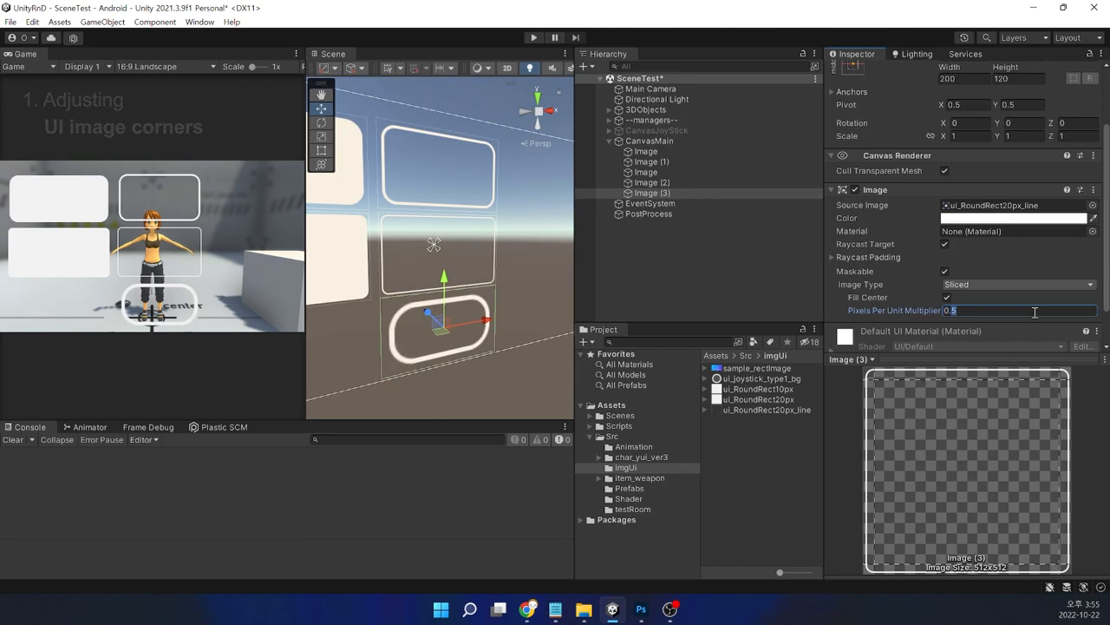
text(0.8)
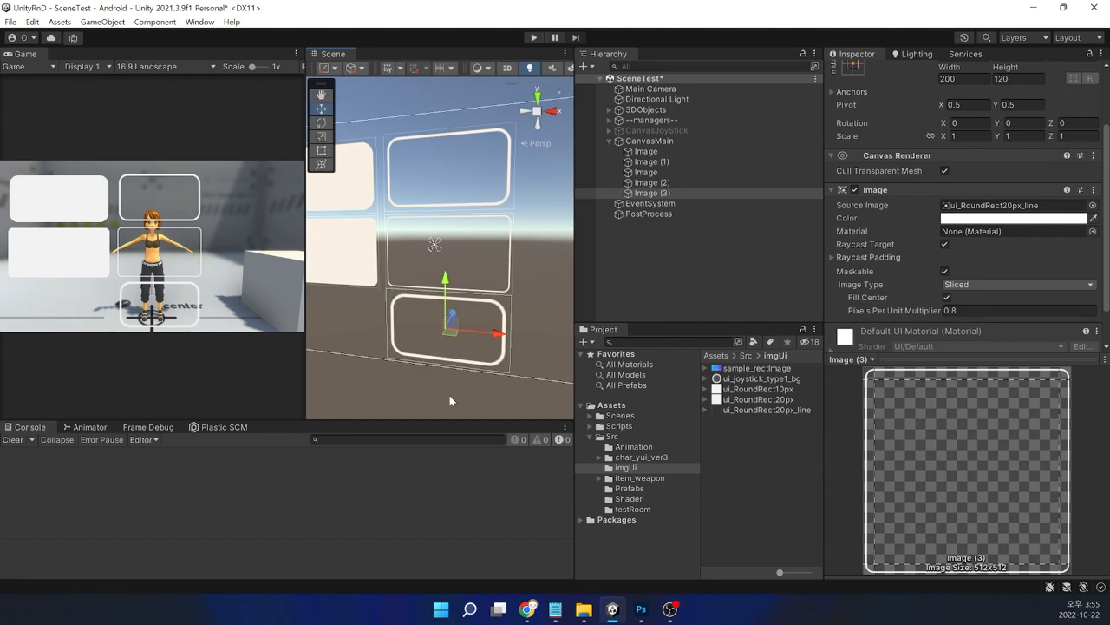
mouse_move(140, 337)
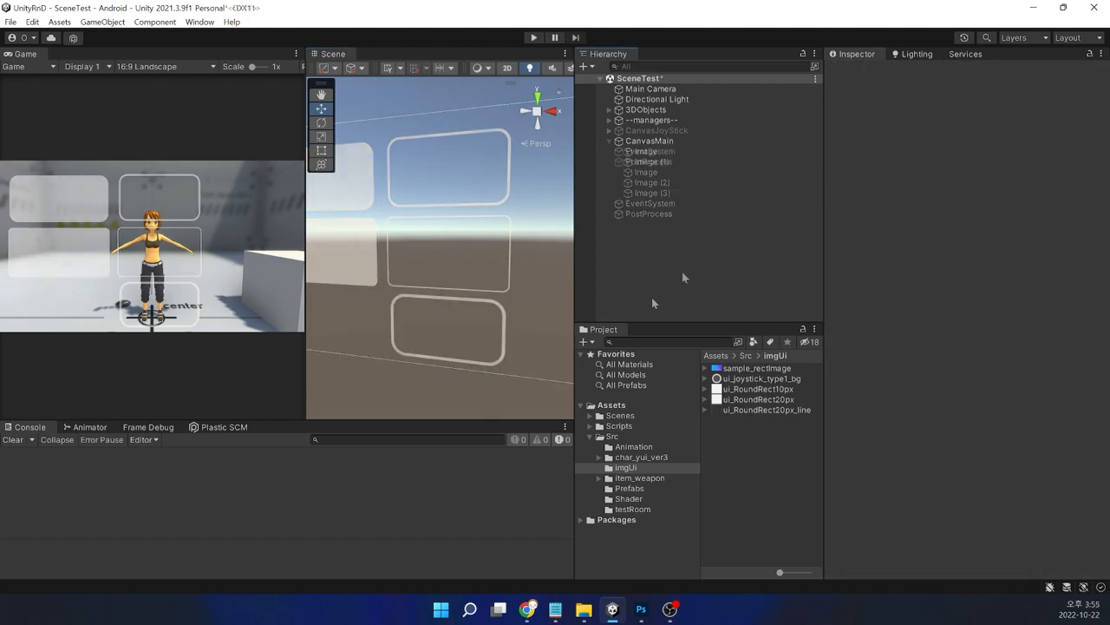
Review import settings of the imgUI textures, ending on sample_rectImage
click(763, 379)
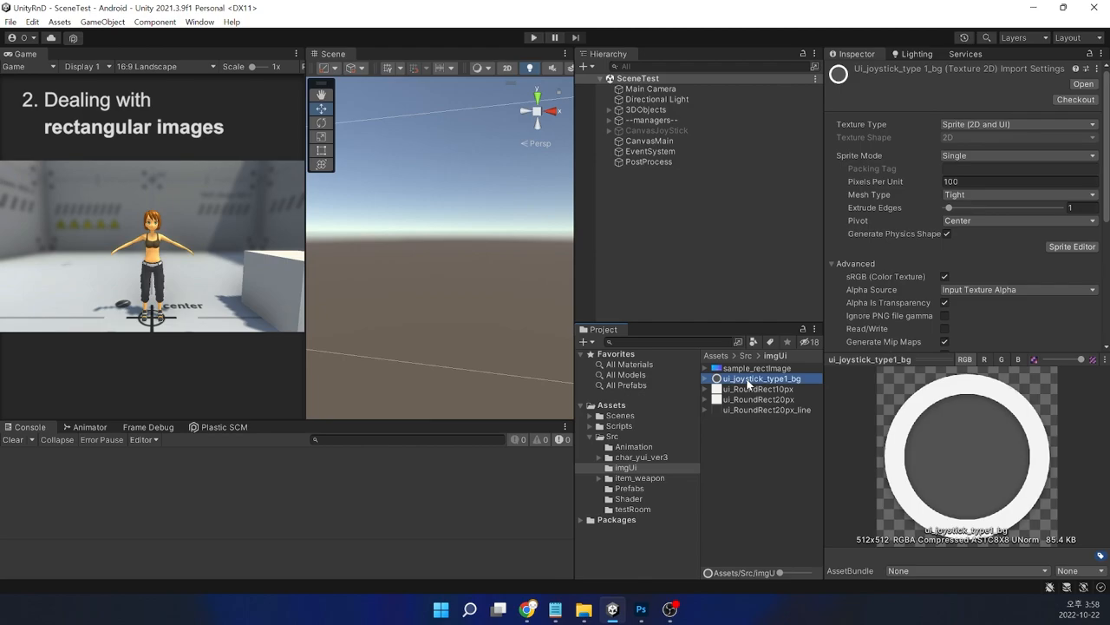
click(758, 389)
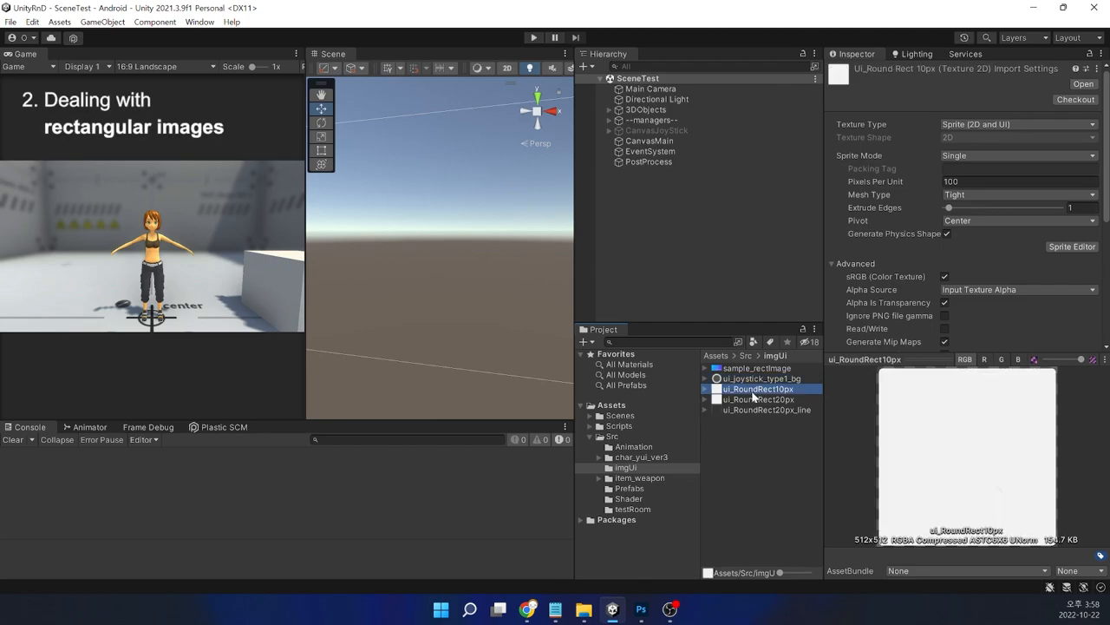
click(756, 399)
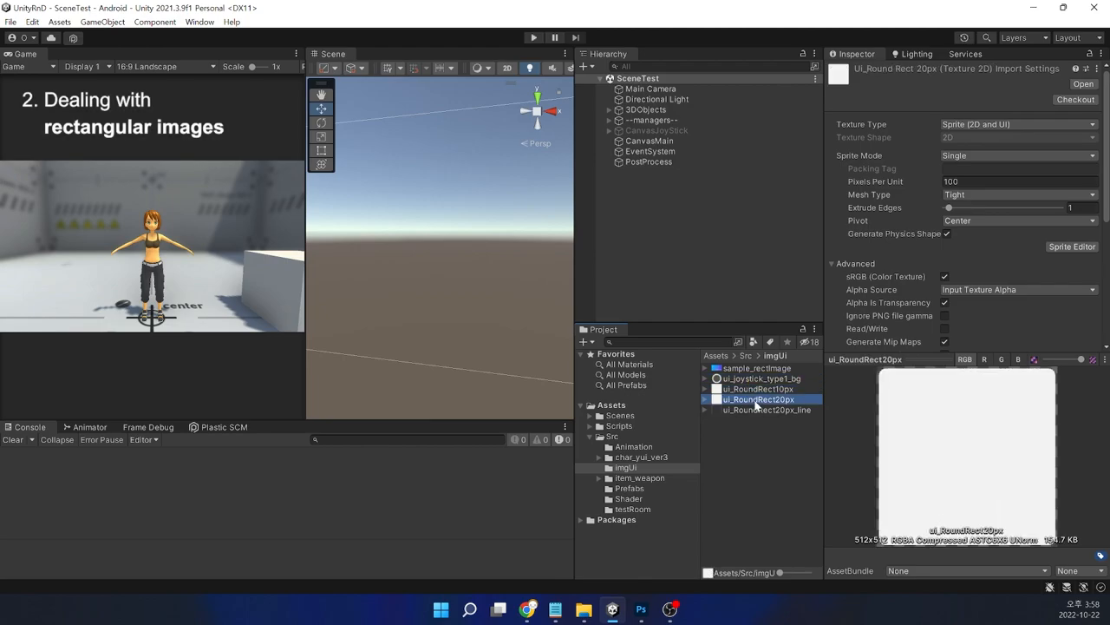
click(766, 409)
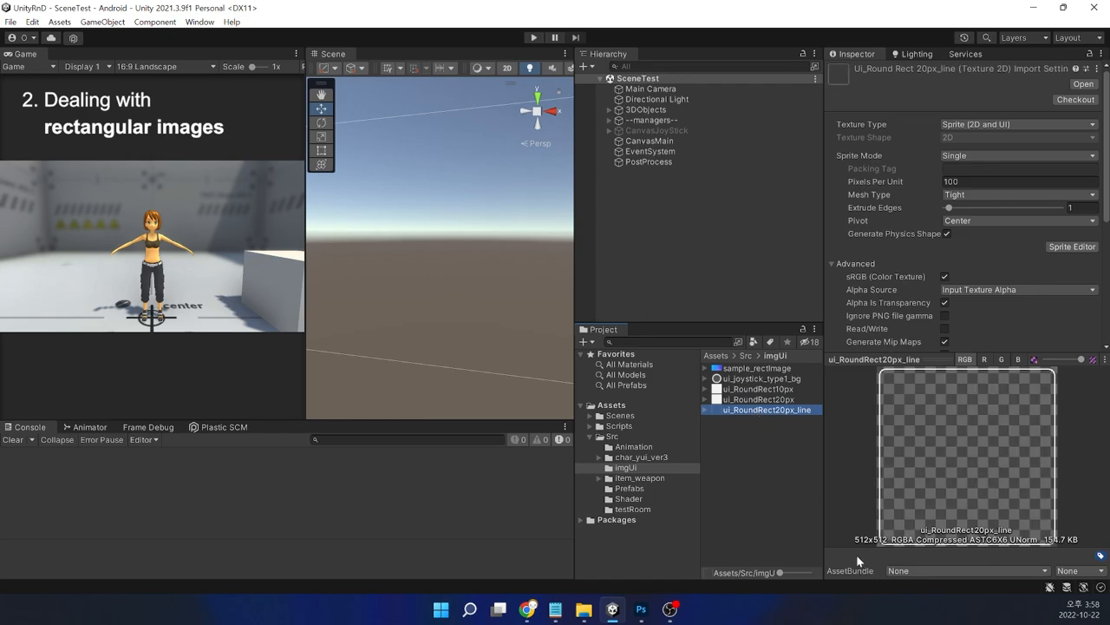
mouse_move(853, 562)
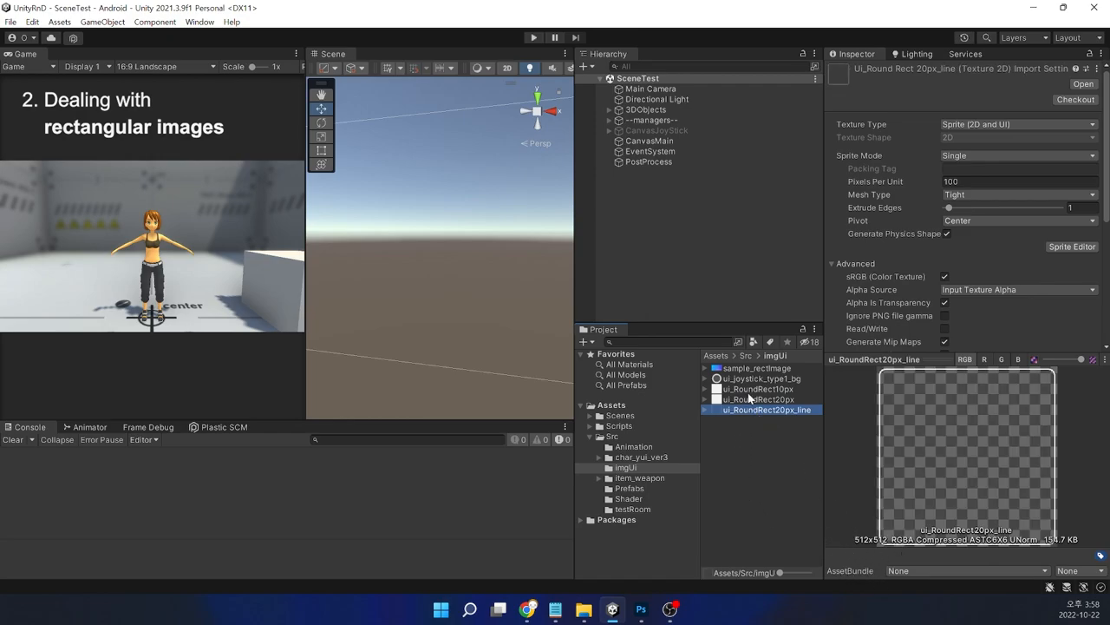
click(755, 367)
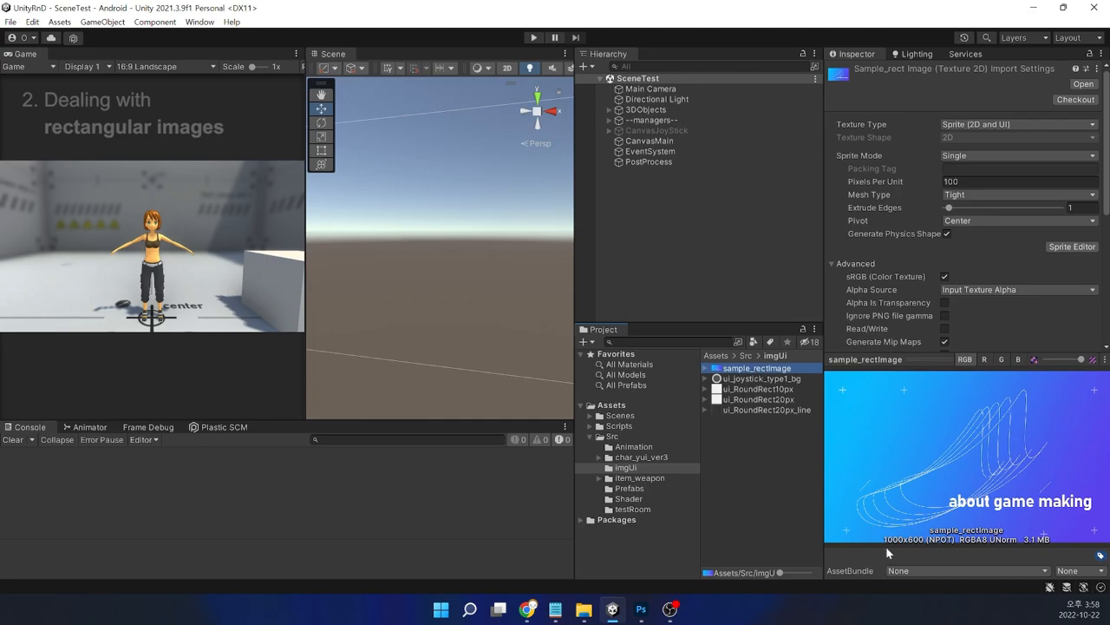
mouse_move(961, 547)
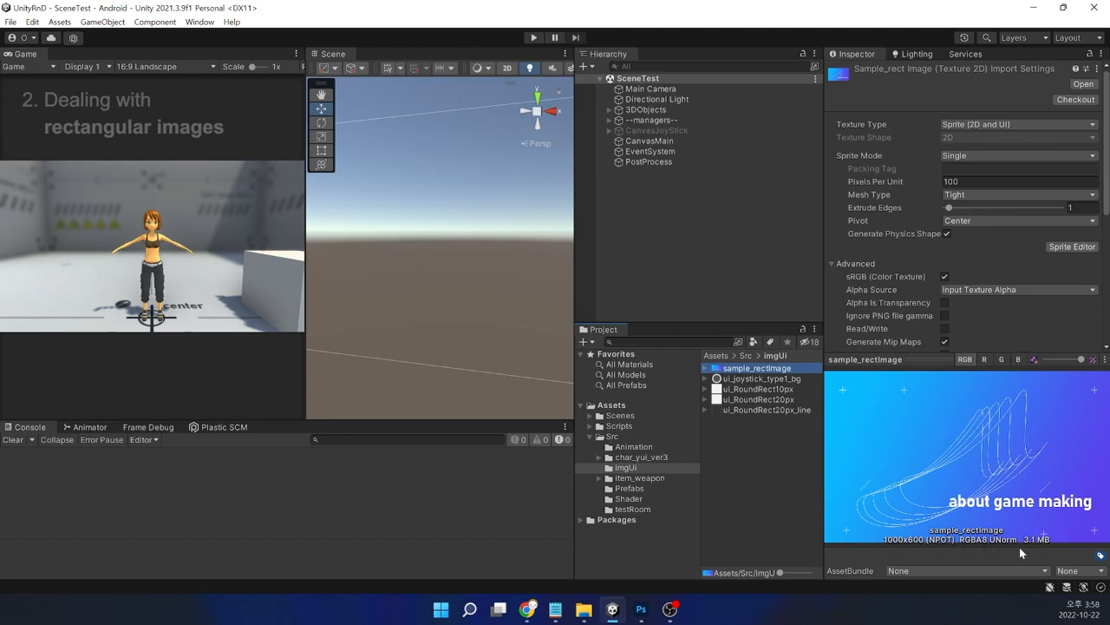
mouse_move(1006, 562)
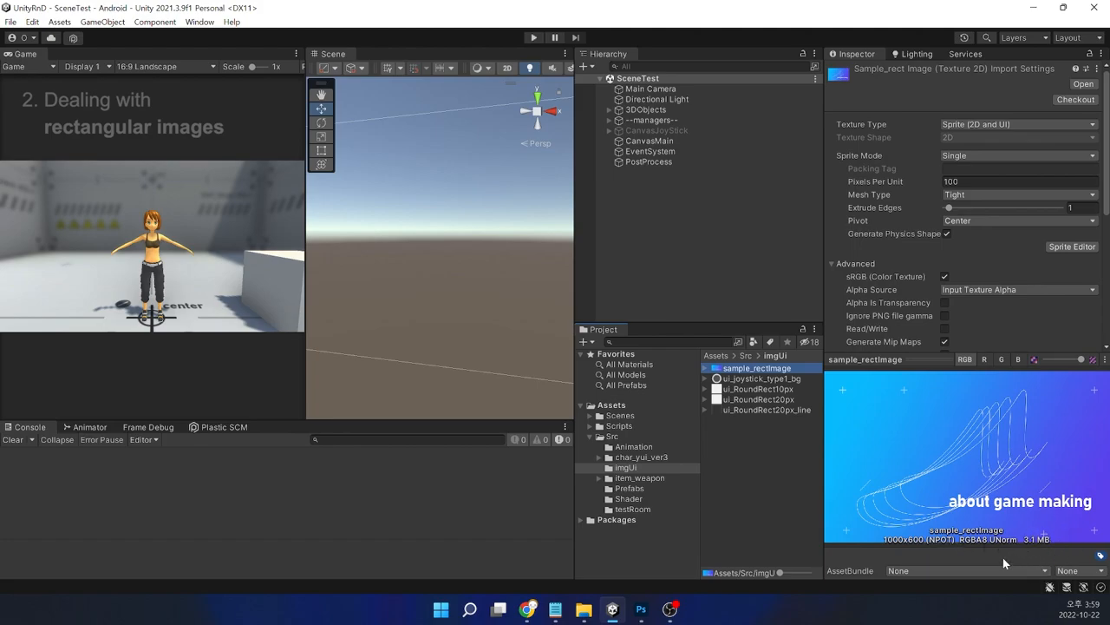
right_click(756, 368)
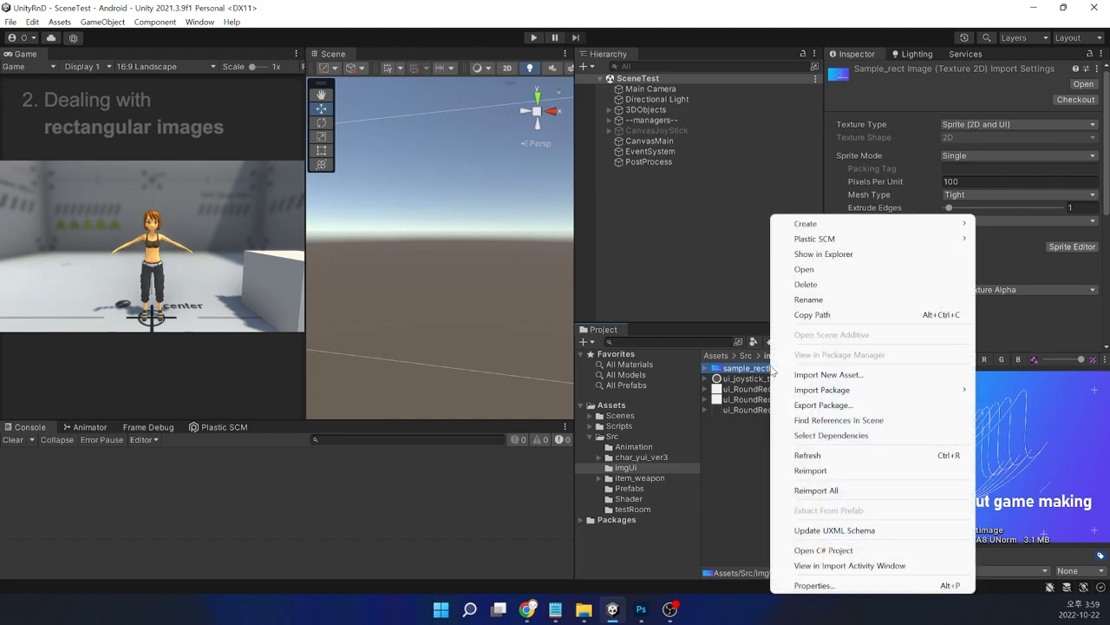
click(822, 253)
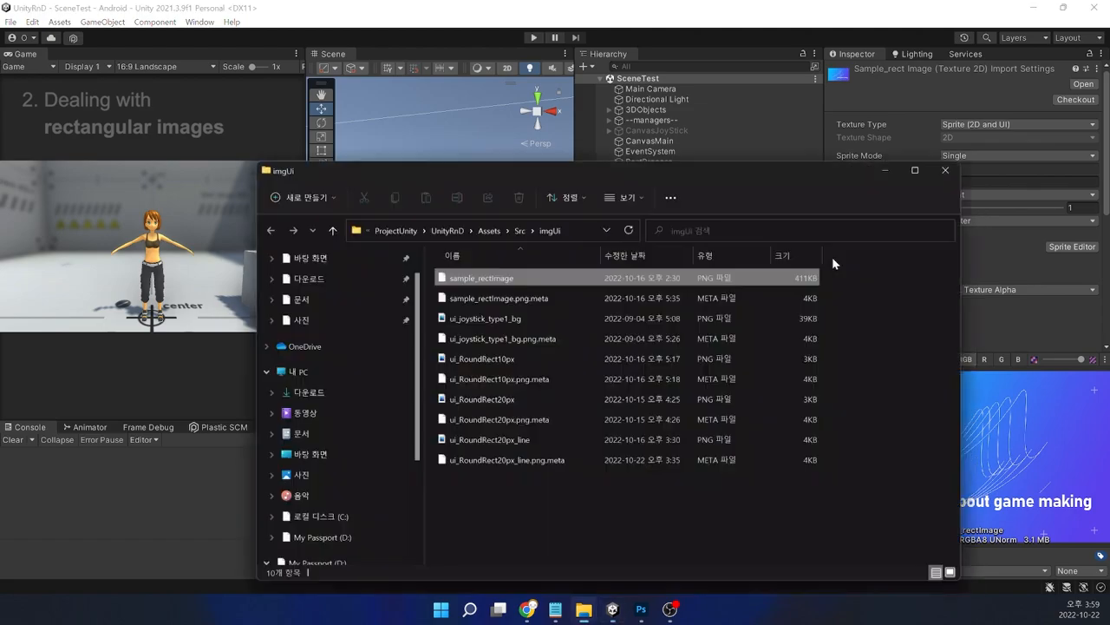
click(482, 278)
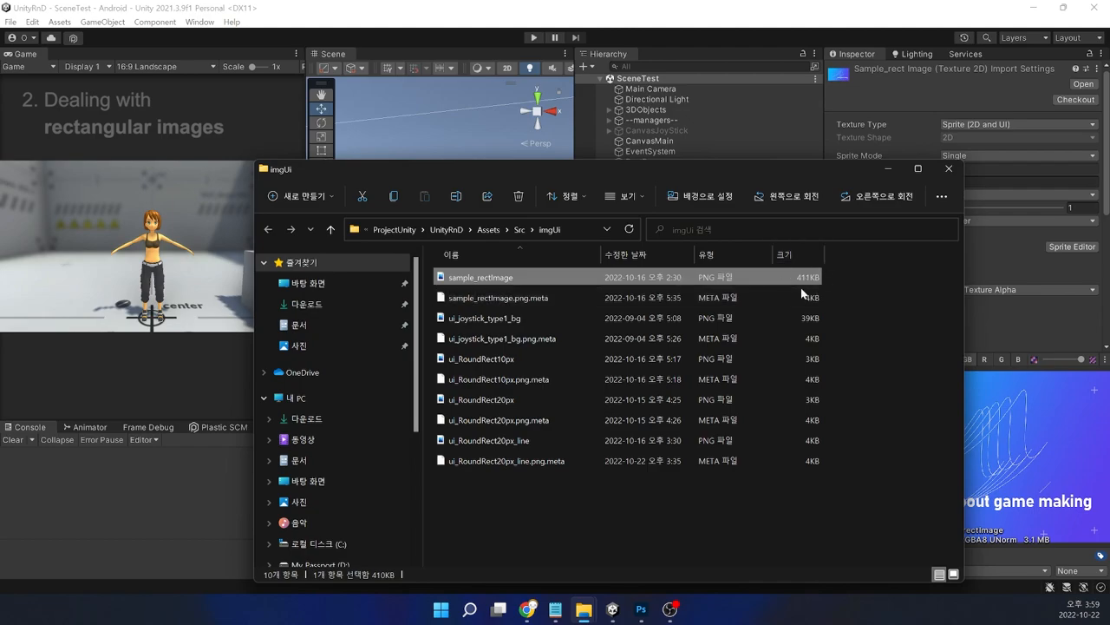
mouse_move(799, 287)
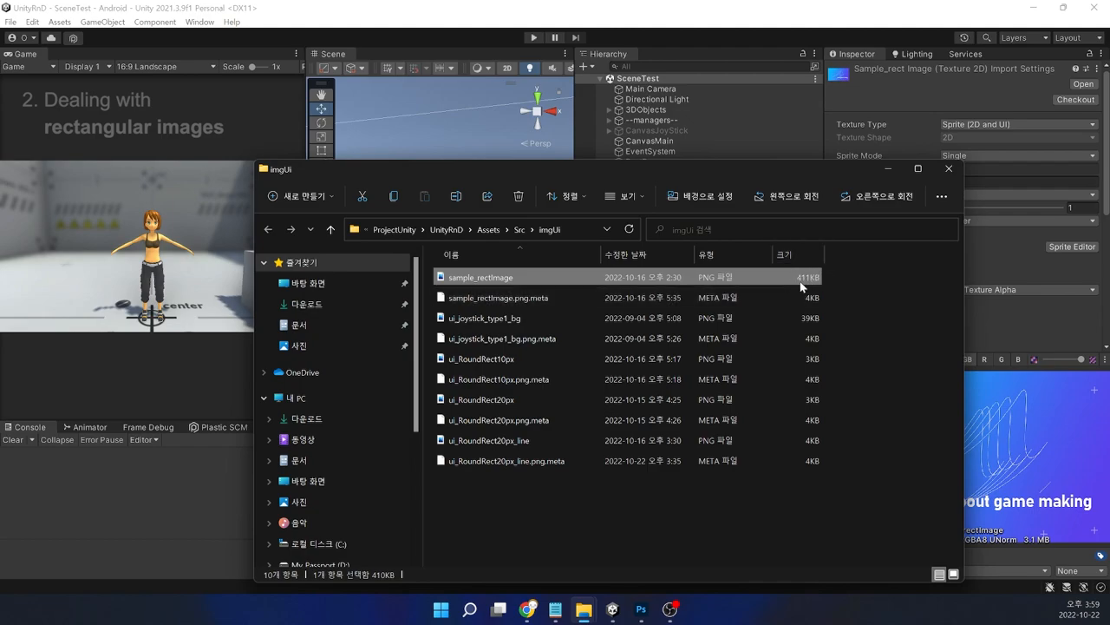
mouse_move(864, 312)
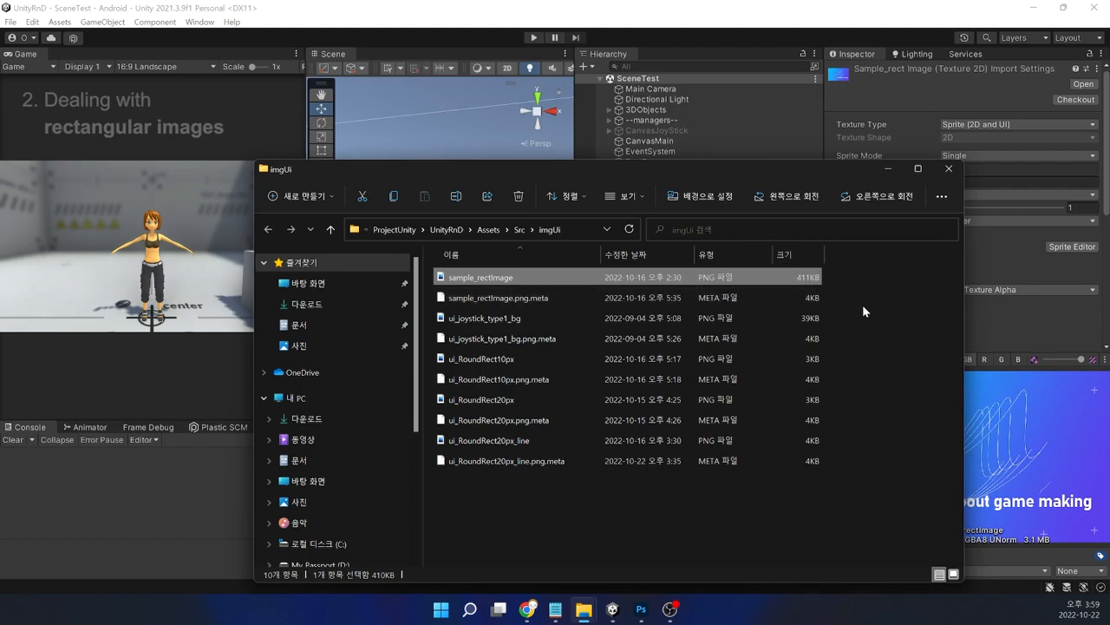
click(947, 168)
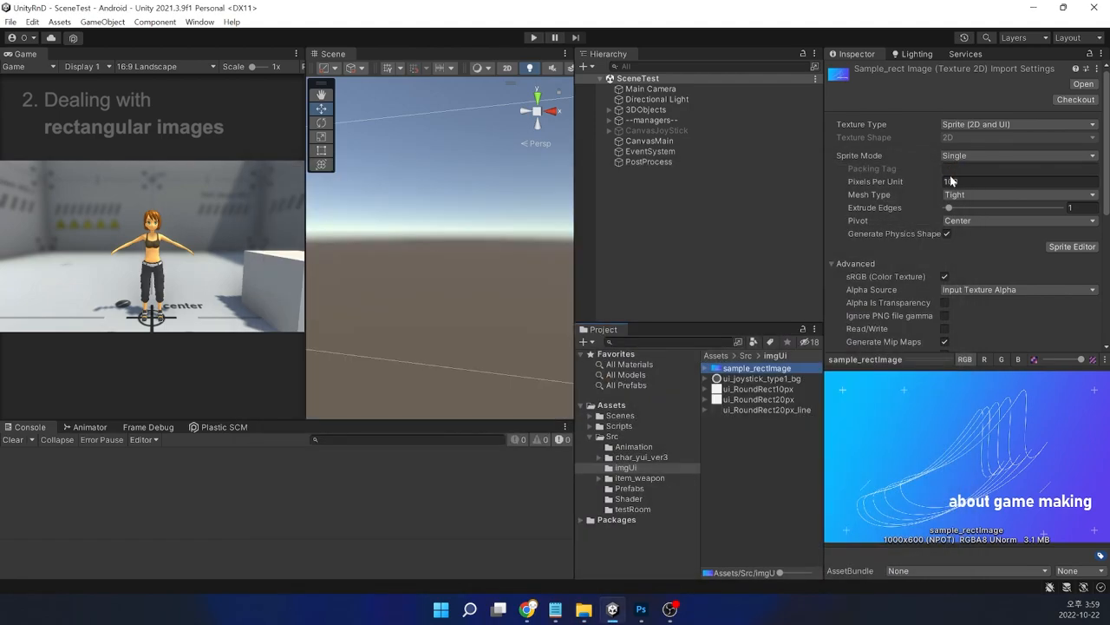
Add a canvas Image showing sample_rectImage at 300 by 180
right_click(649, 140)
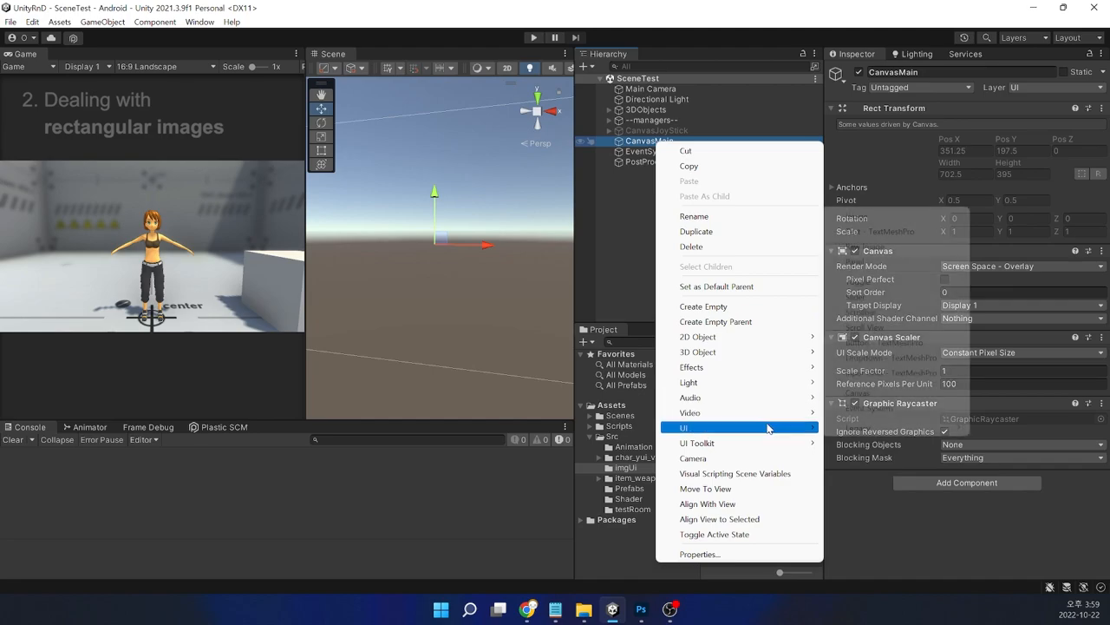
click(683, 427)
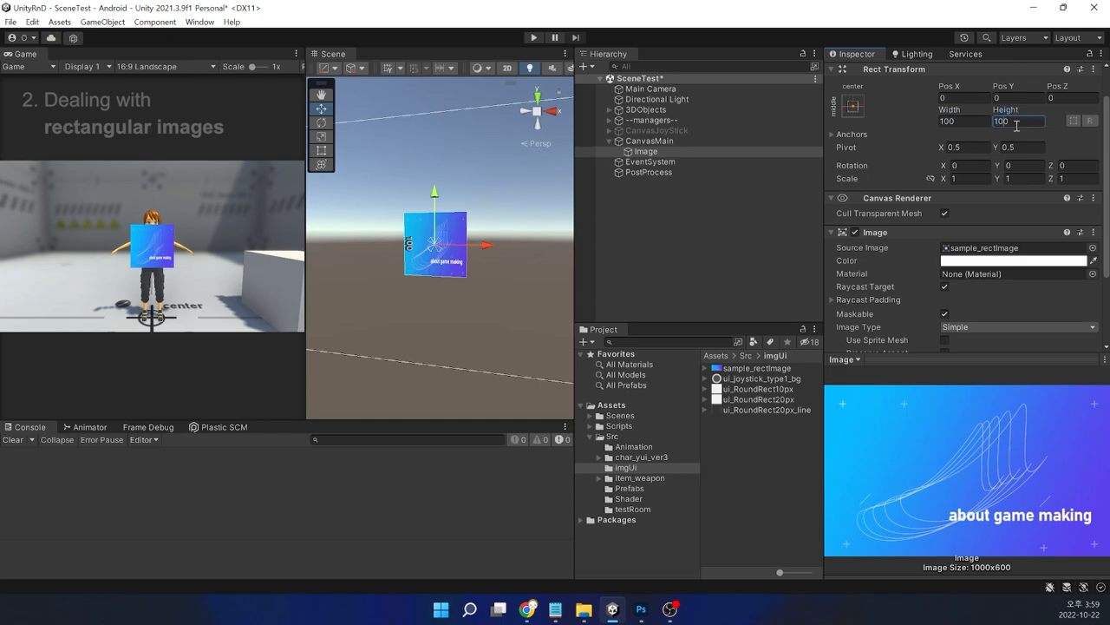
text(60)
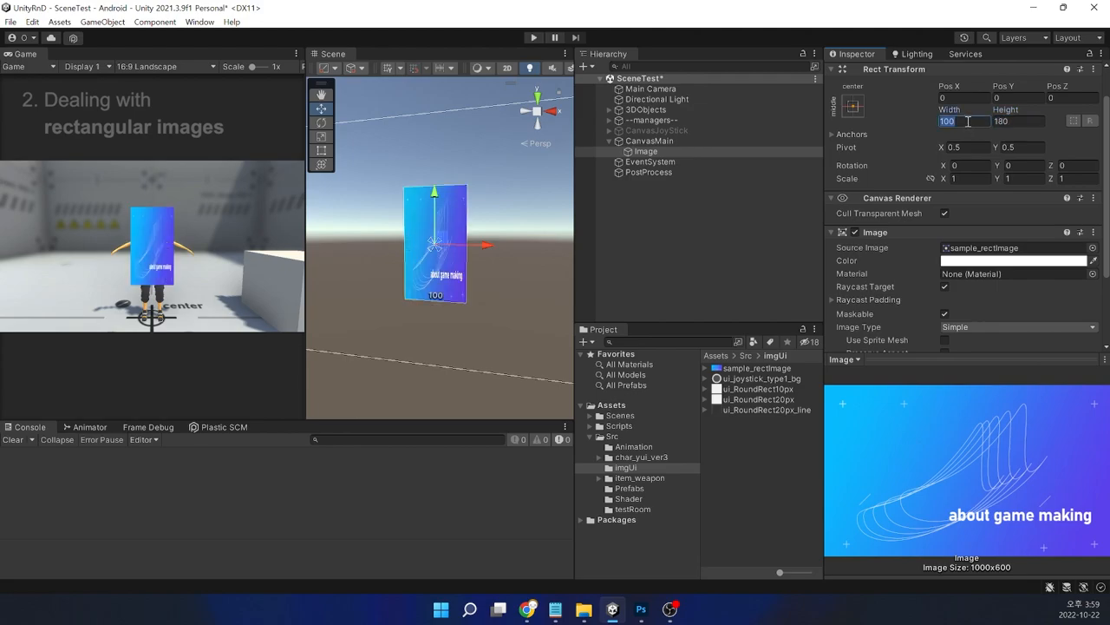
text(300)
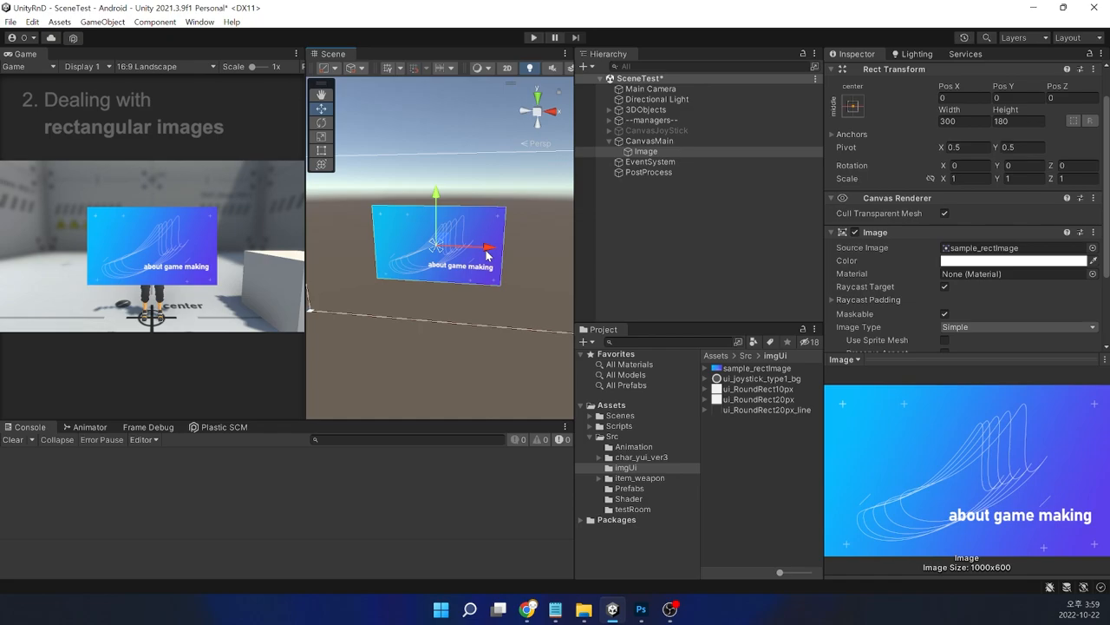
Open the sample_rectimage PNG from the image folder in Photoshop
click(757, 368)
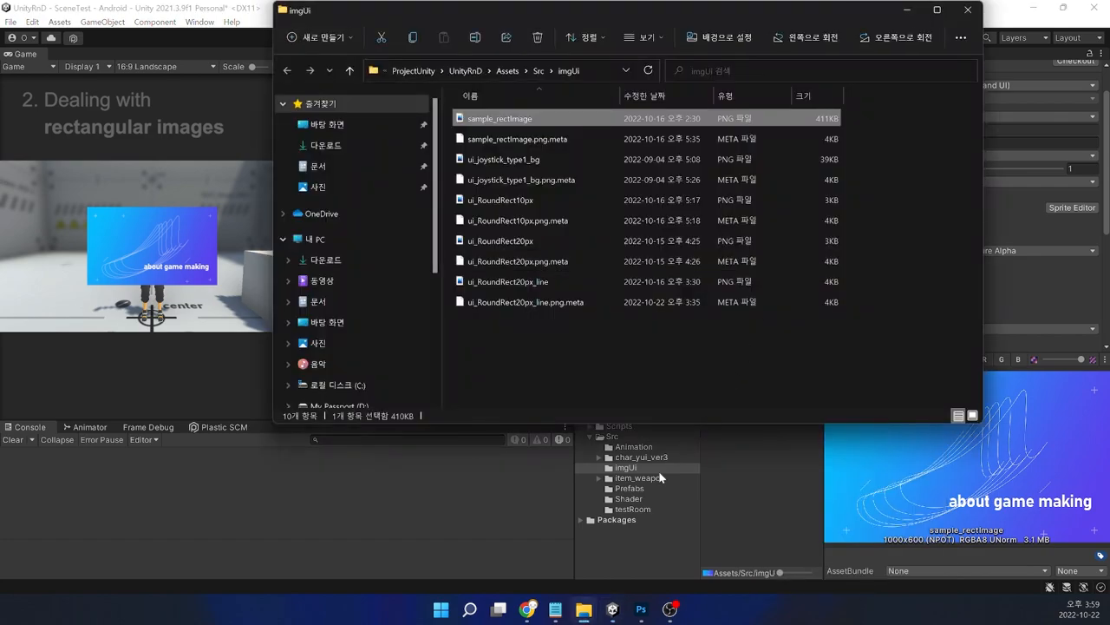
click(640, 609)
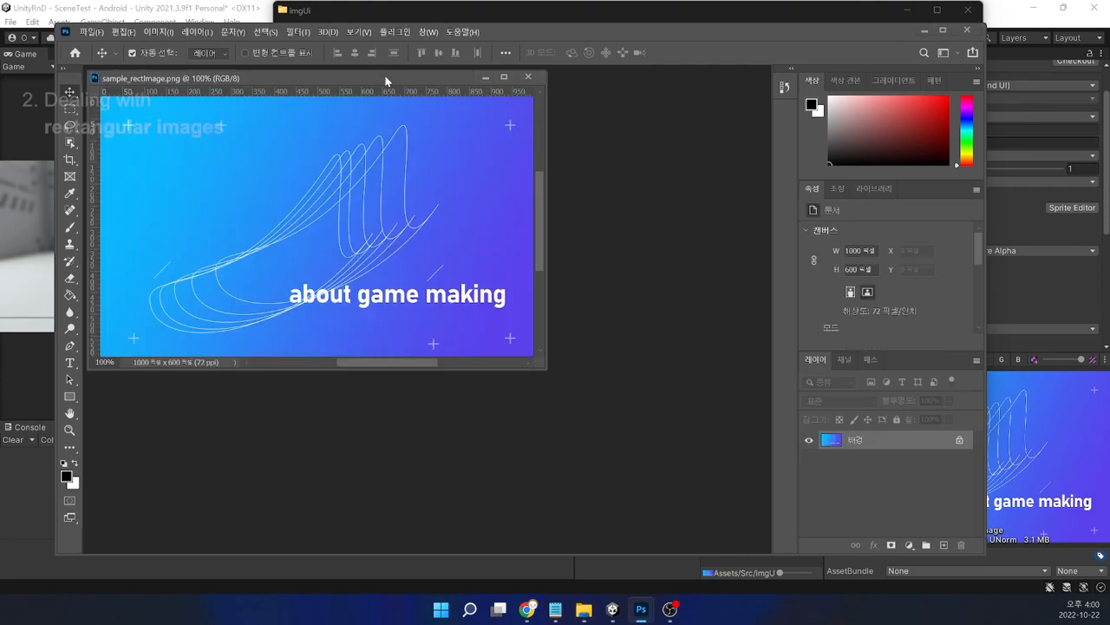
Resize the image to 600 by 600 pixels via Image Size
click(156, 31)
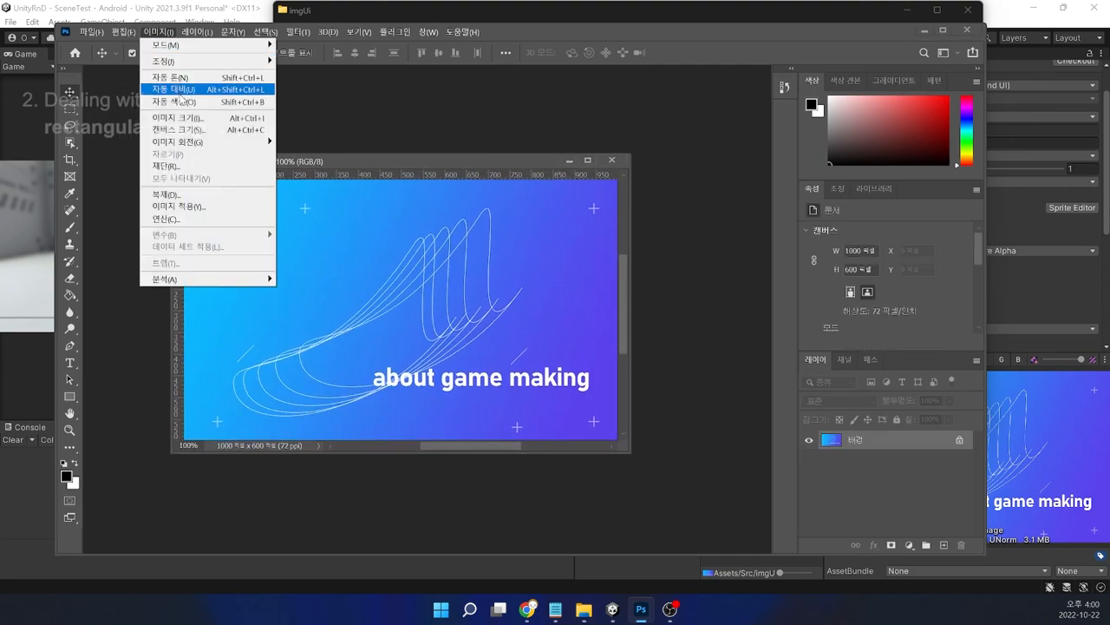
click(177, 118)
text(600)
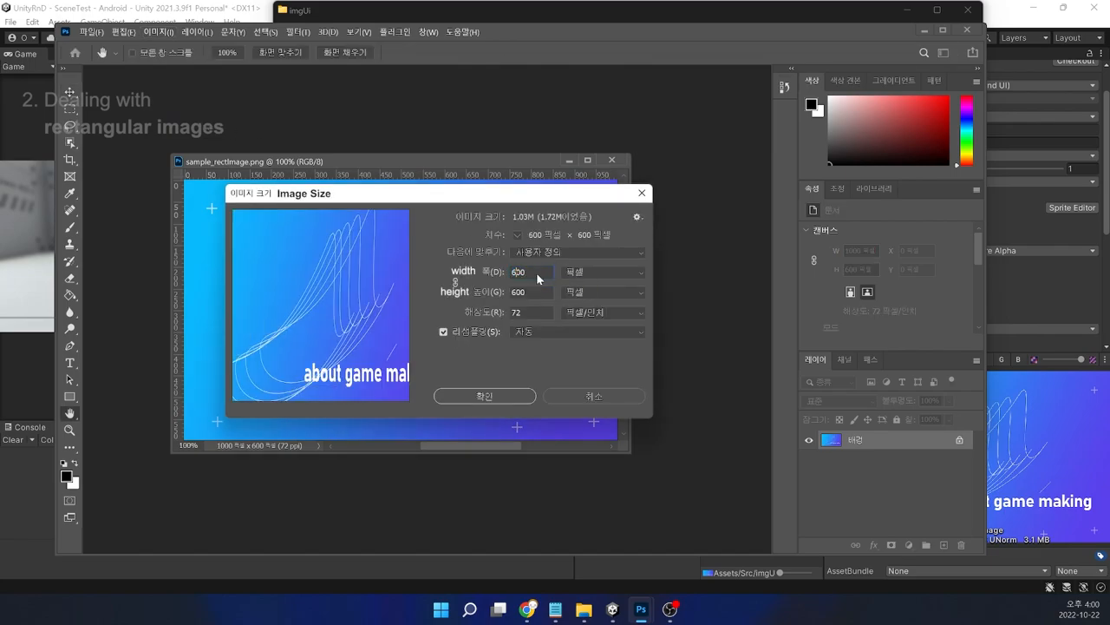
triple_click(517, 270)
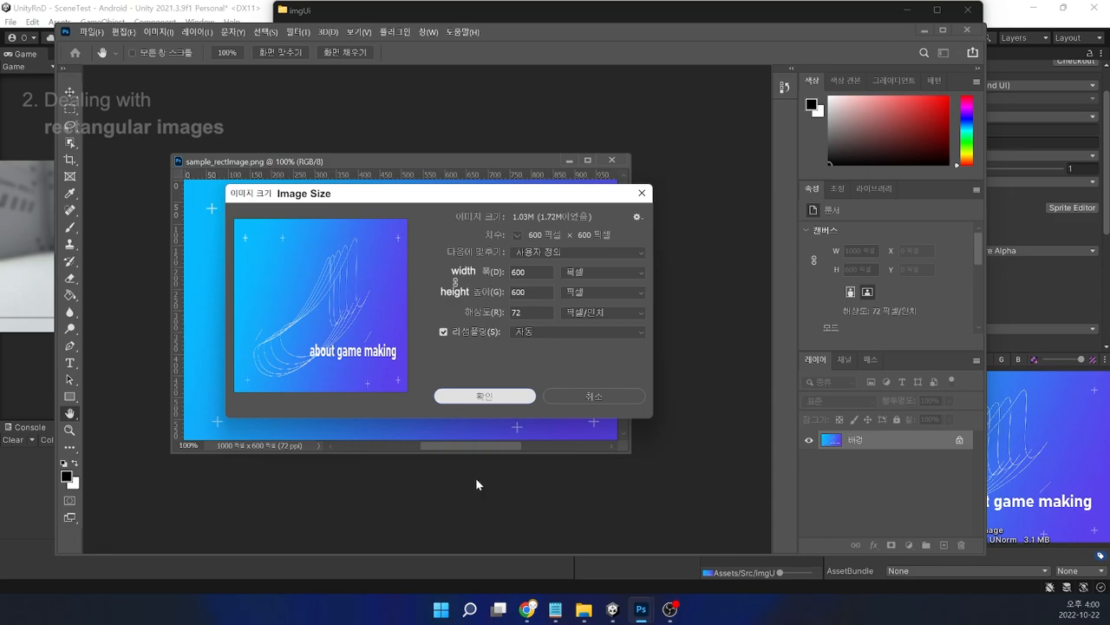
click(484, 396)
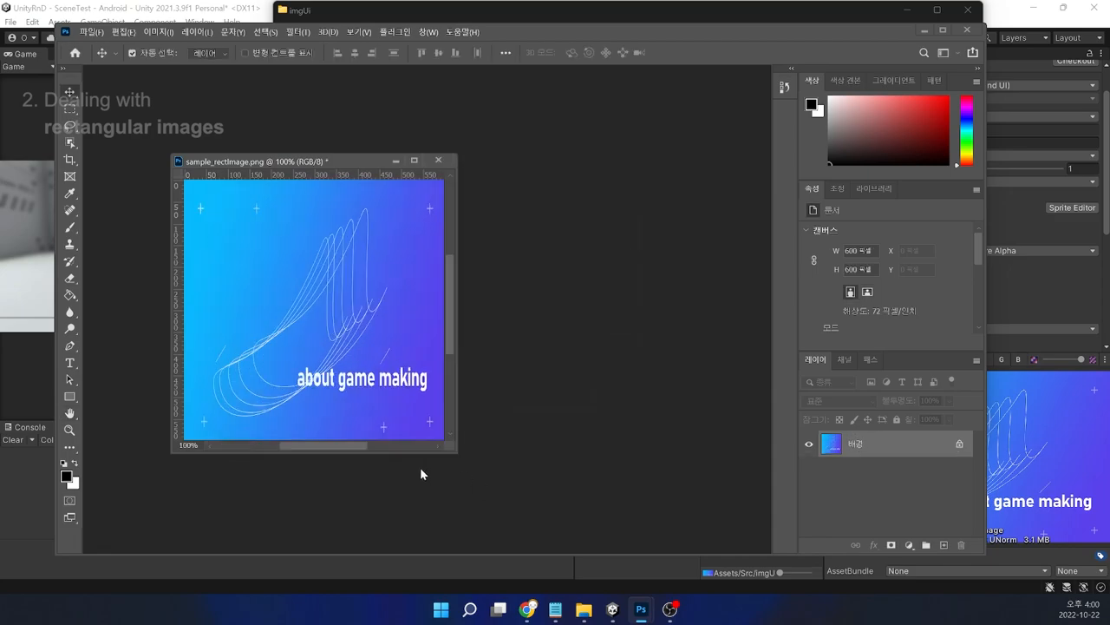
Export the square image as PNG named sample_rectimage600px beside the original
click(91, 31)
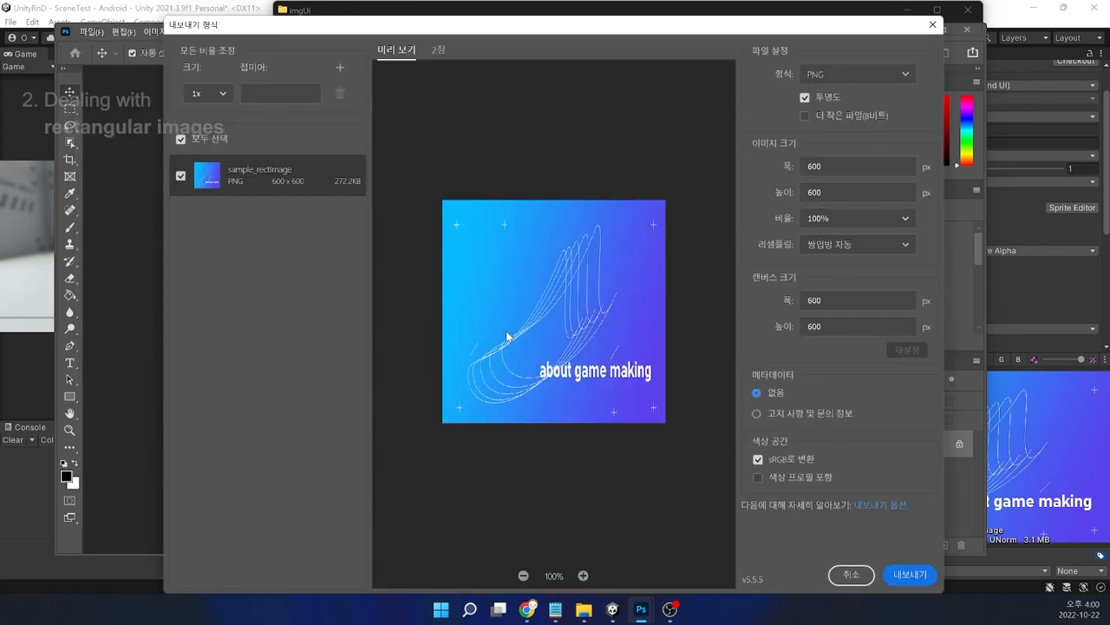
click(805, 98)
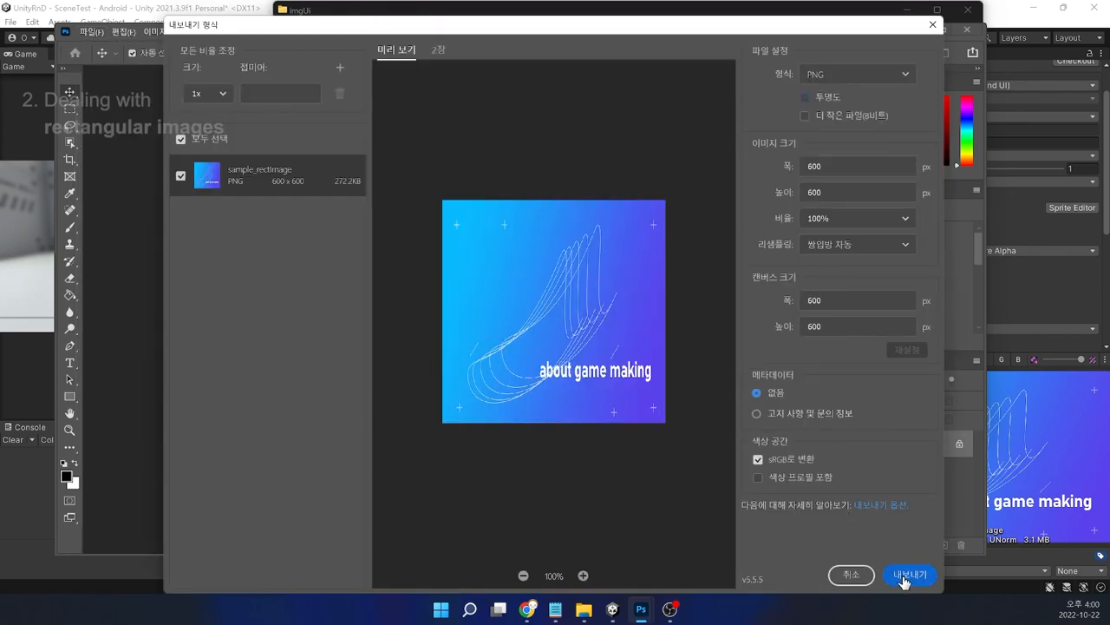
click(909, 574)
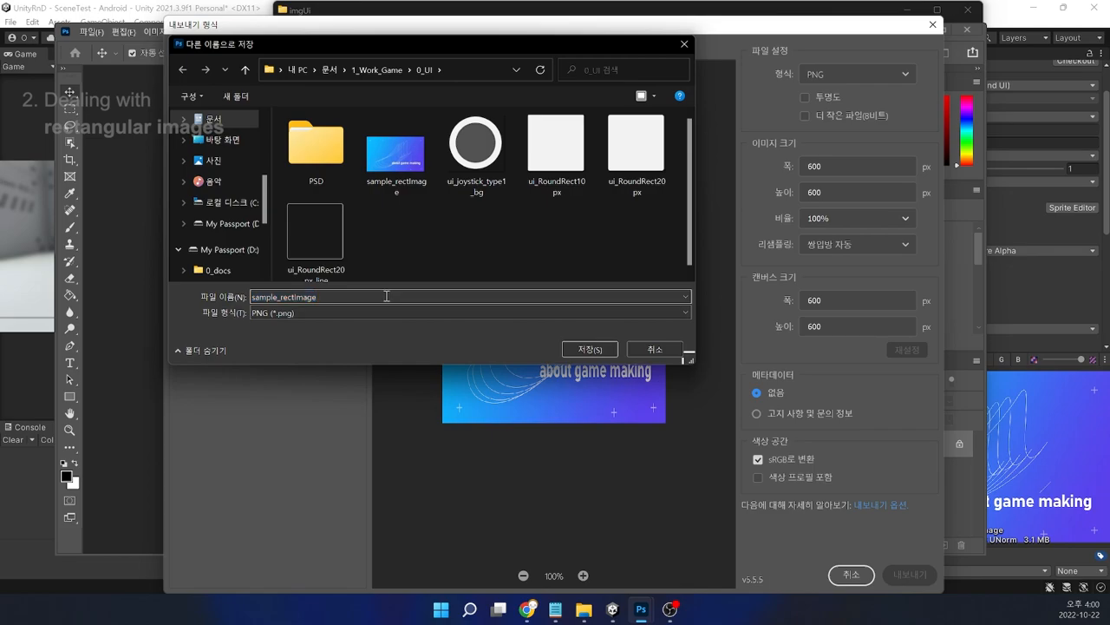
text(600px)
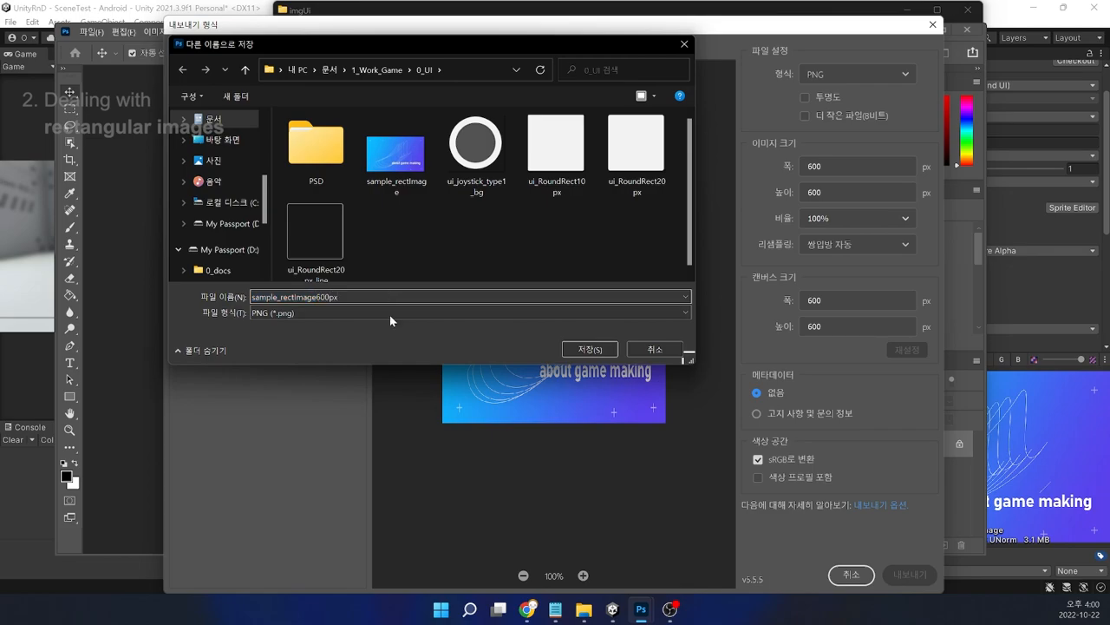
click(590, 348)
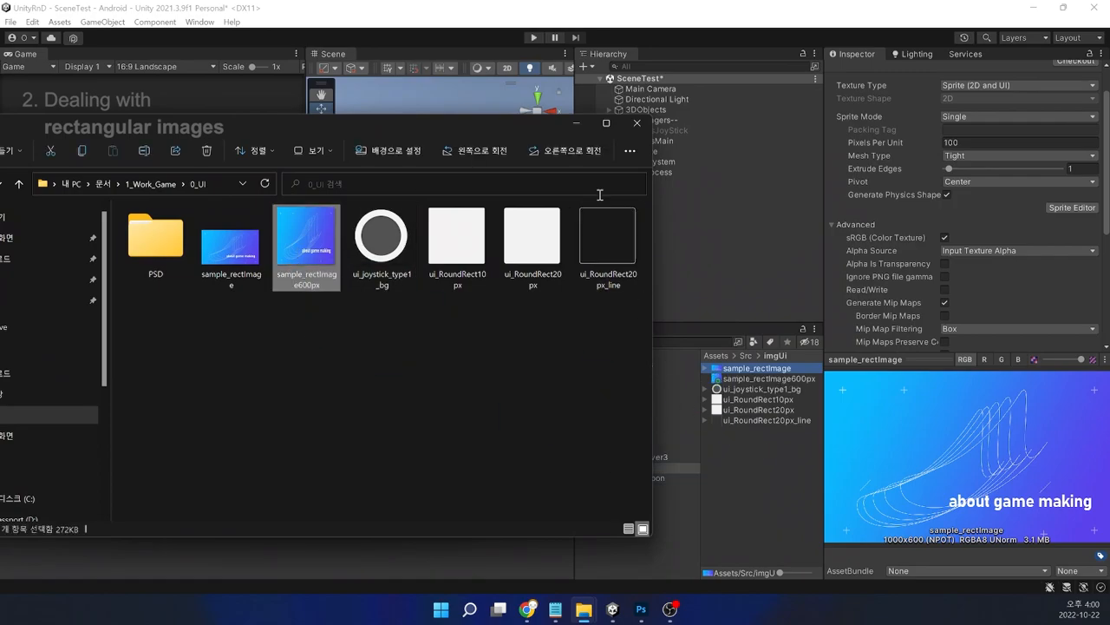
Set sample_rectimage600px's Texture Type to Sprite (2D and UI)
click(767, 378)
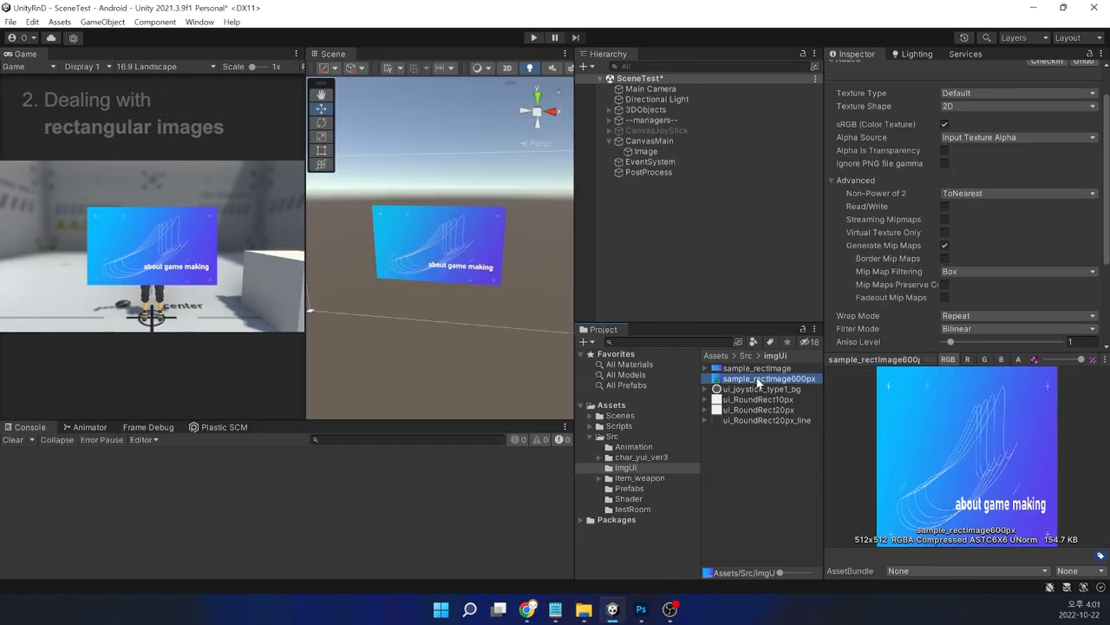
mouse_move(861, 548)
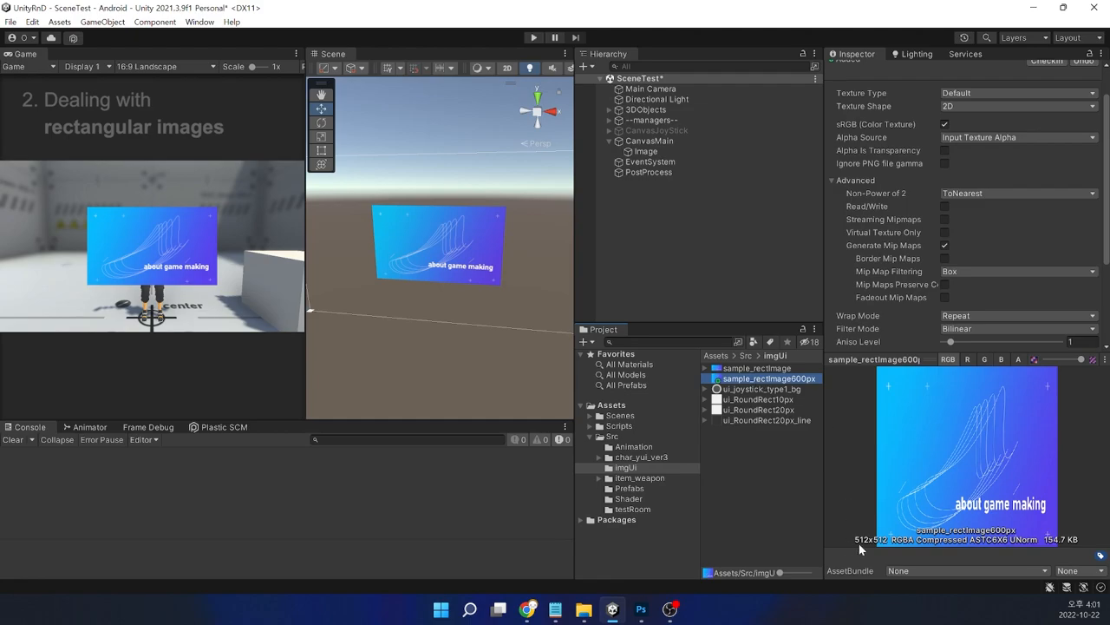
mouse_move(1072, 551)
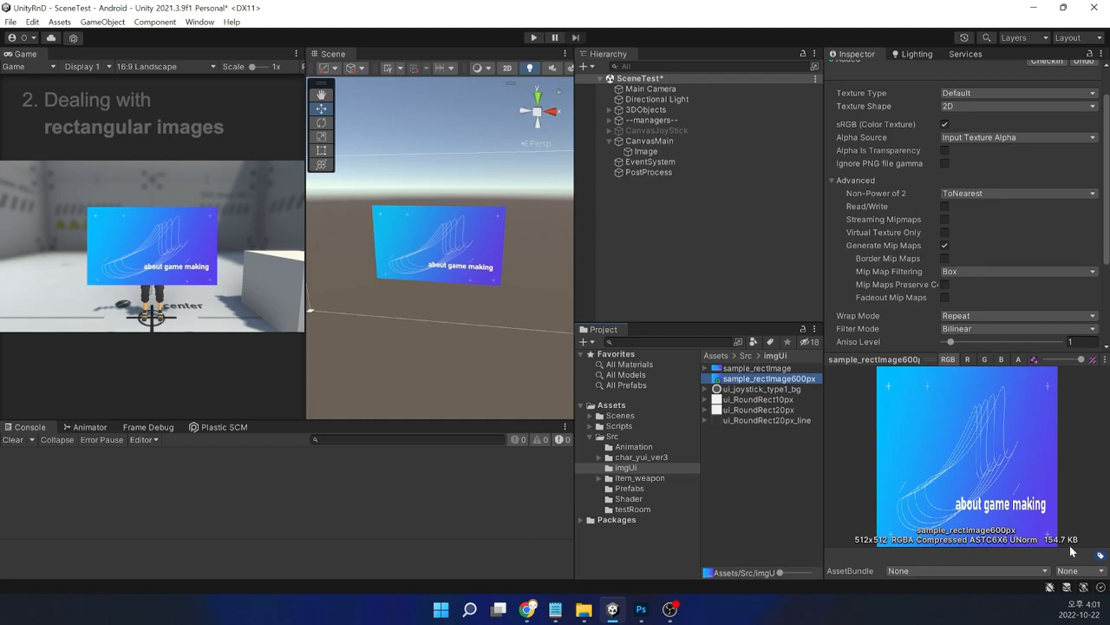
click(1016, 106)
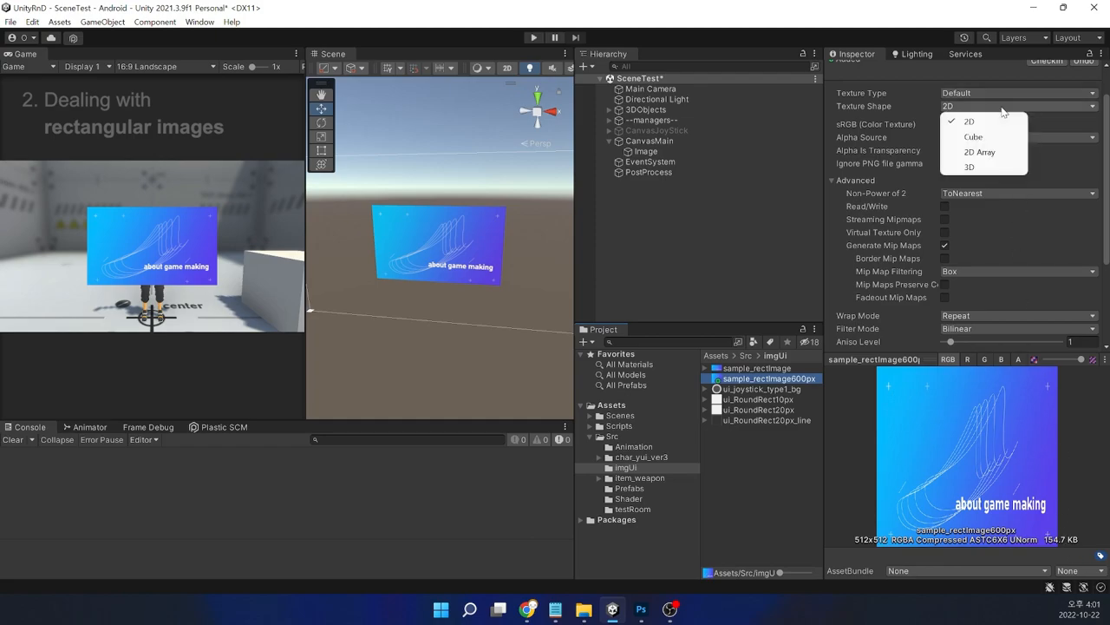
click(1017, 94)
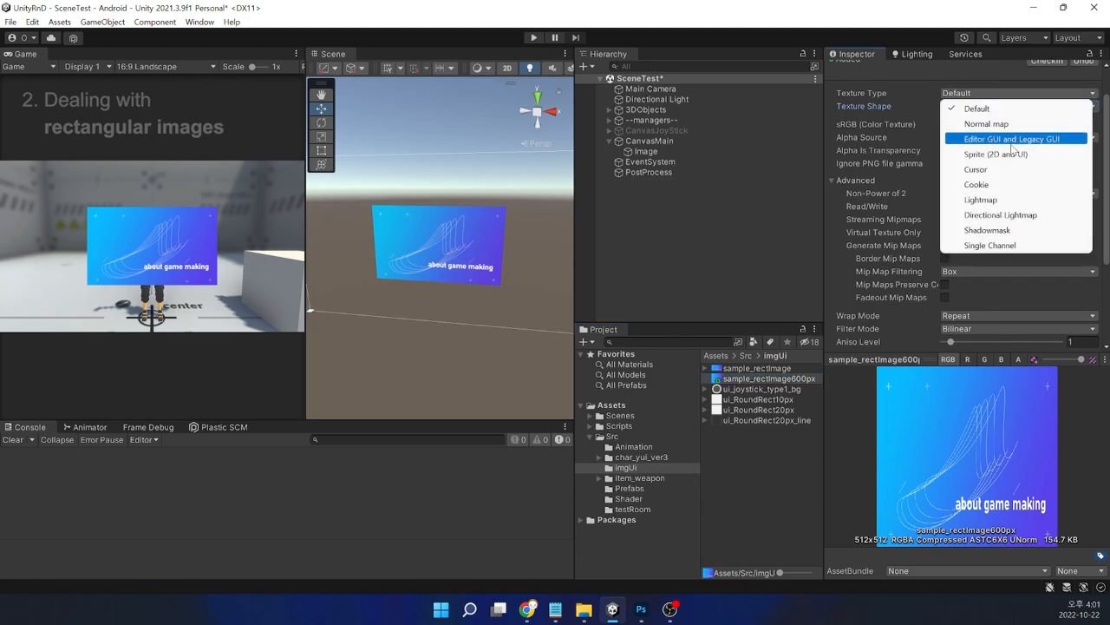
click(996, 152)
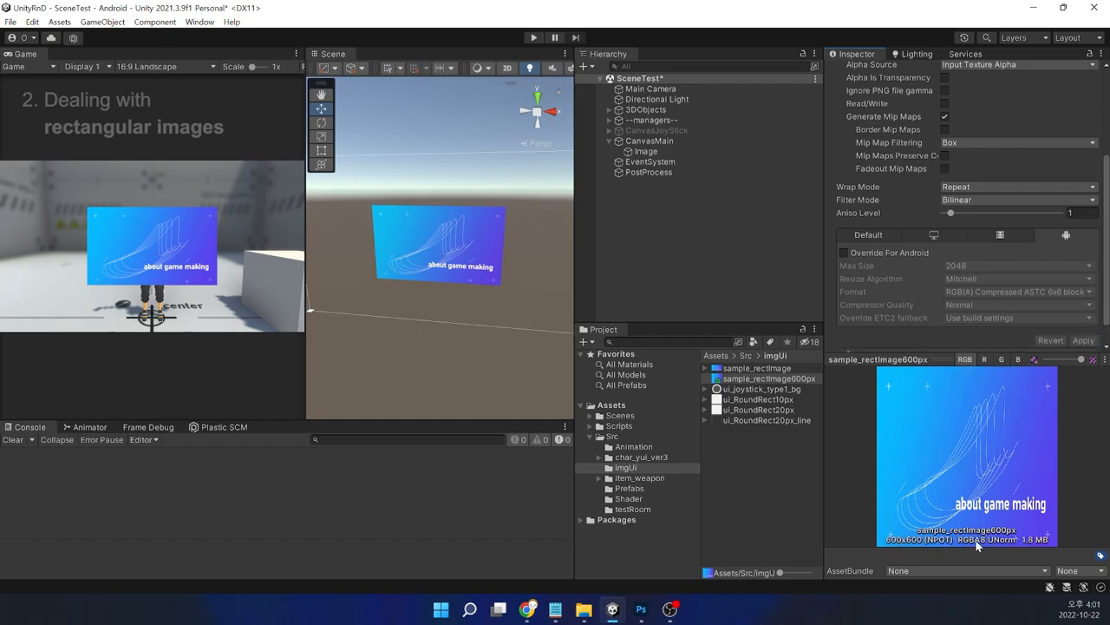
mouse_move(1034, 555)
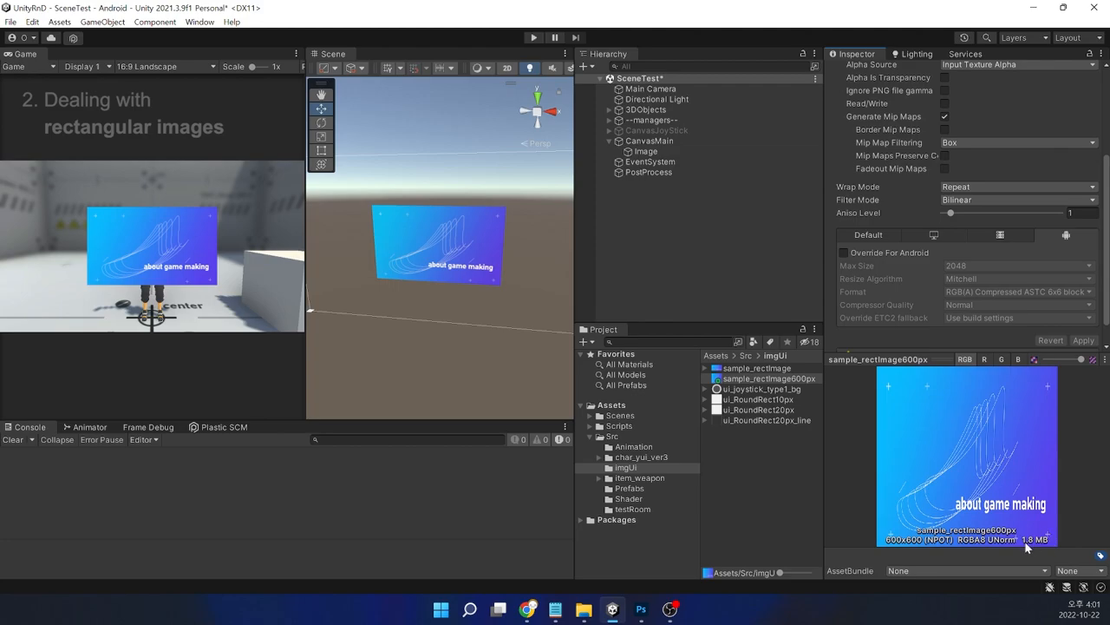
Enable Override For Android with Max Size 512 and apply the import settings
click(843, 254)
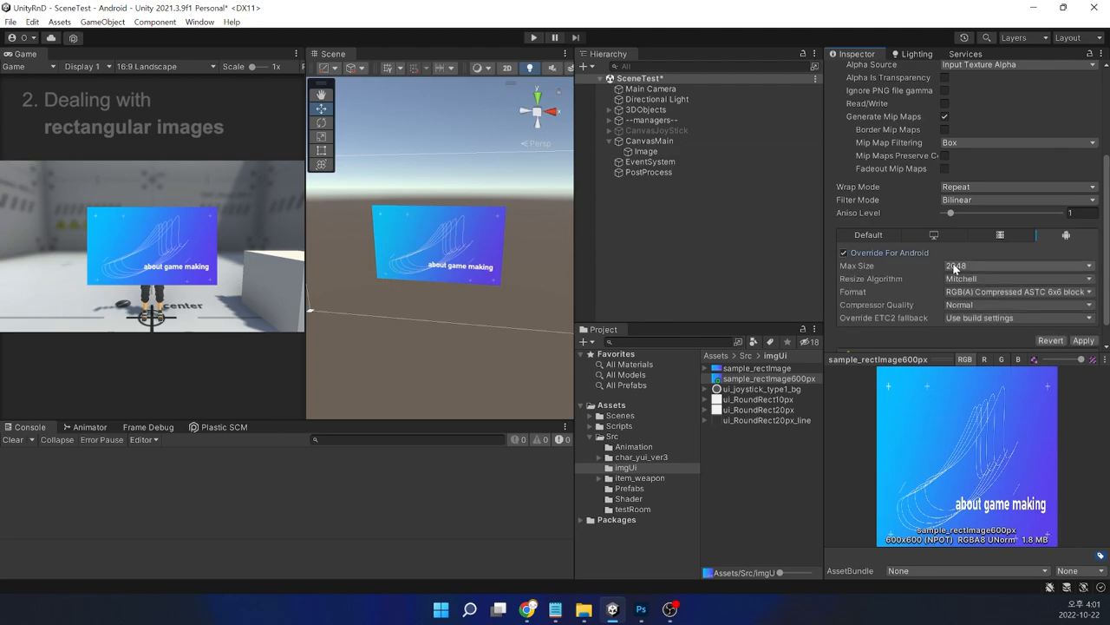
click(1017, 265)
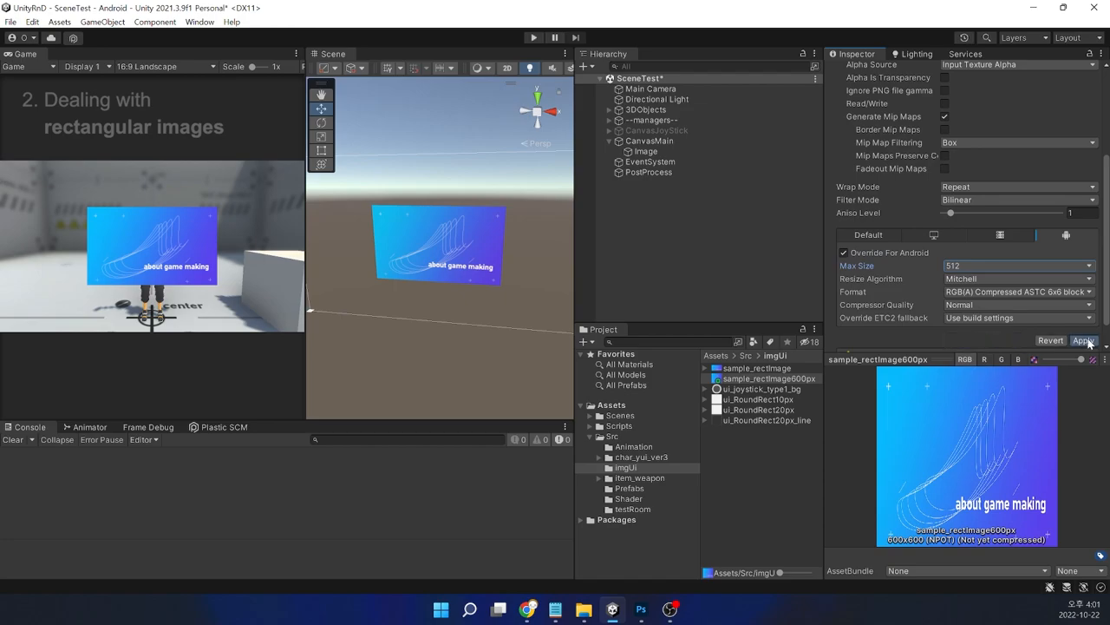
click(1083, 339)
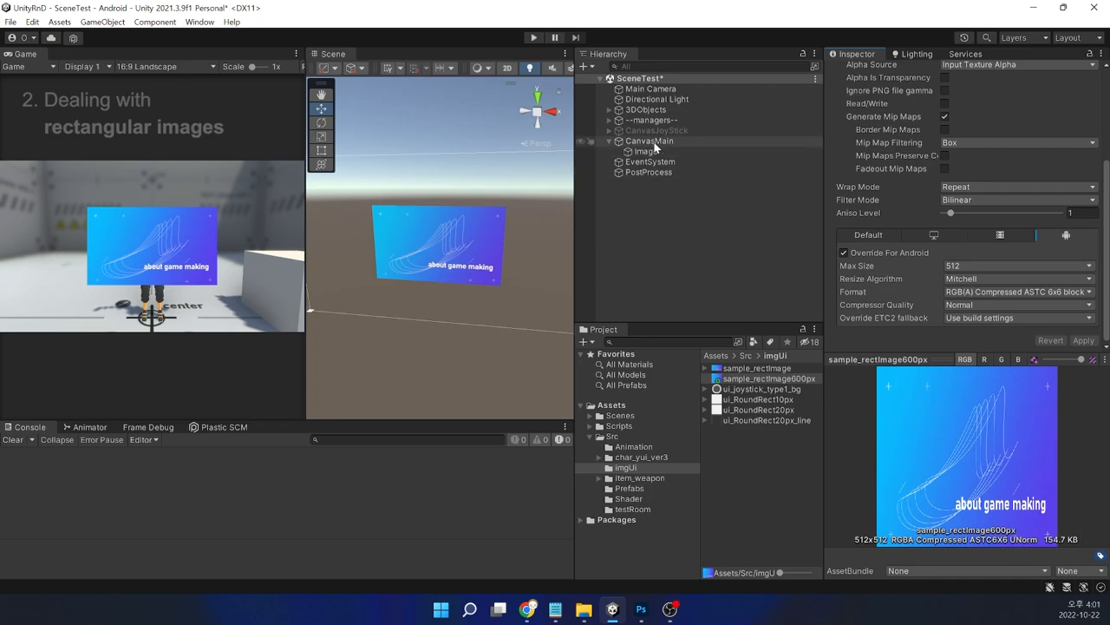
Add a canvas Image showing sample_rectimage600px at 300 by 180 beside the original
click(645, 151)
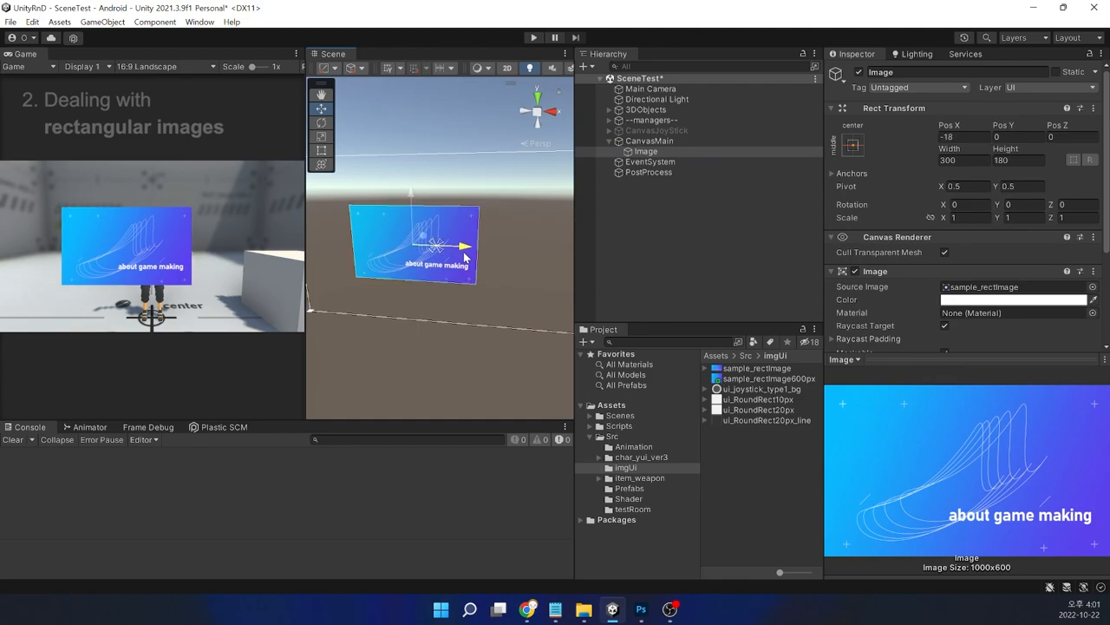
click(649, 141)
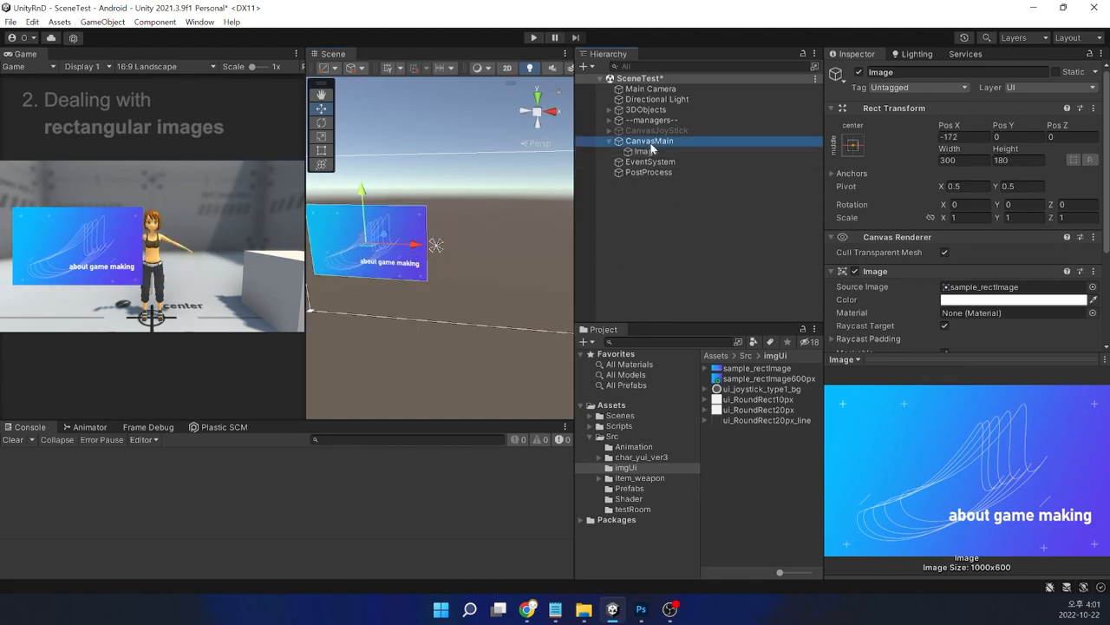
right_click(649, 140)
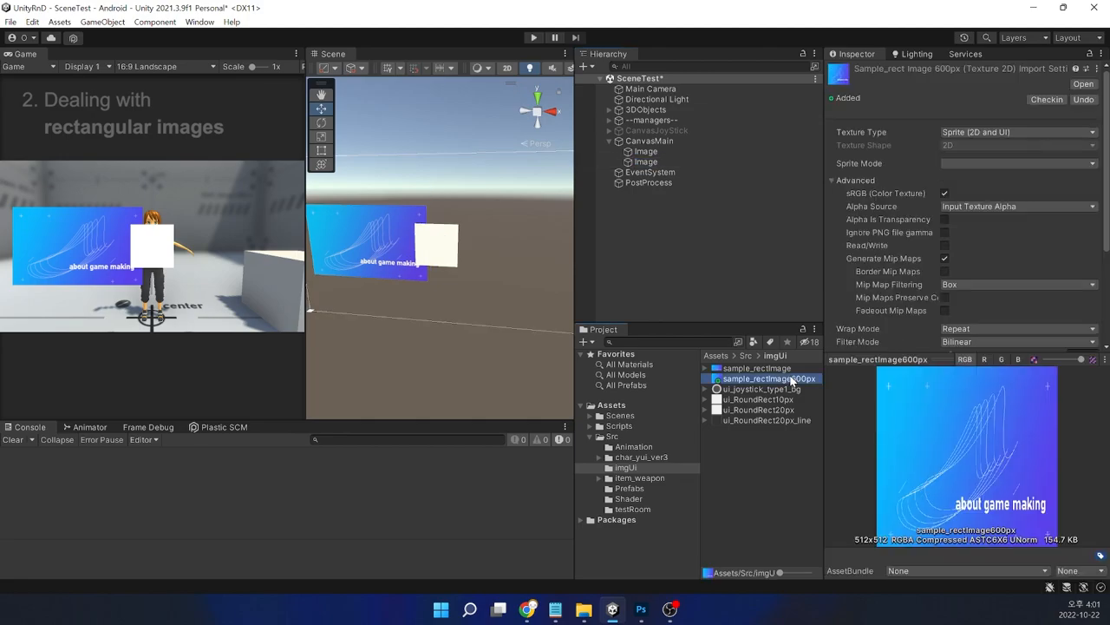
click(1017, 163)
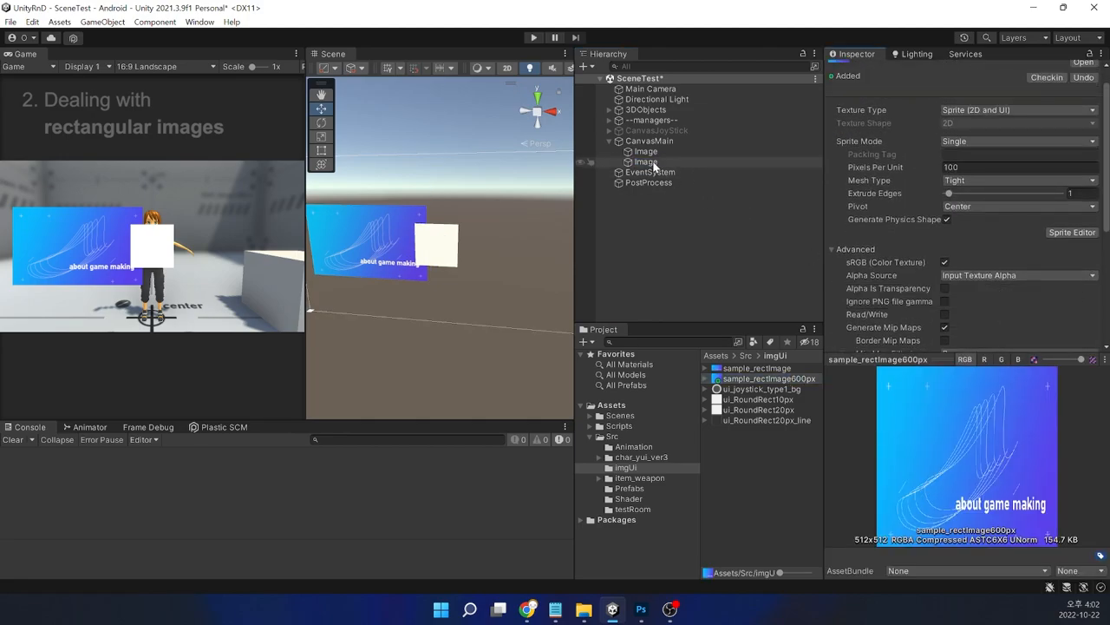
click(645, 161)
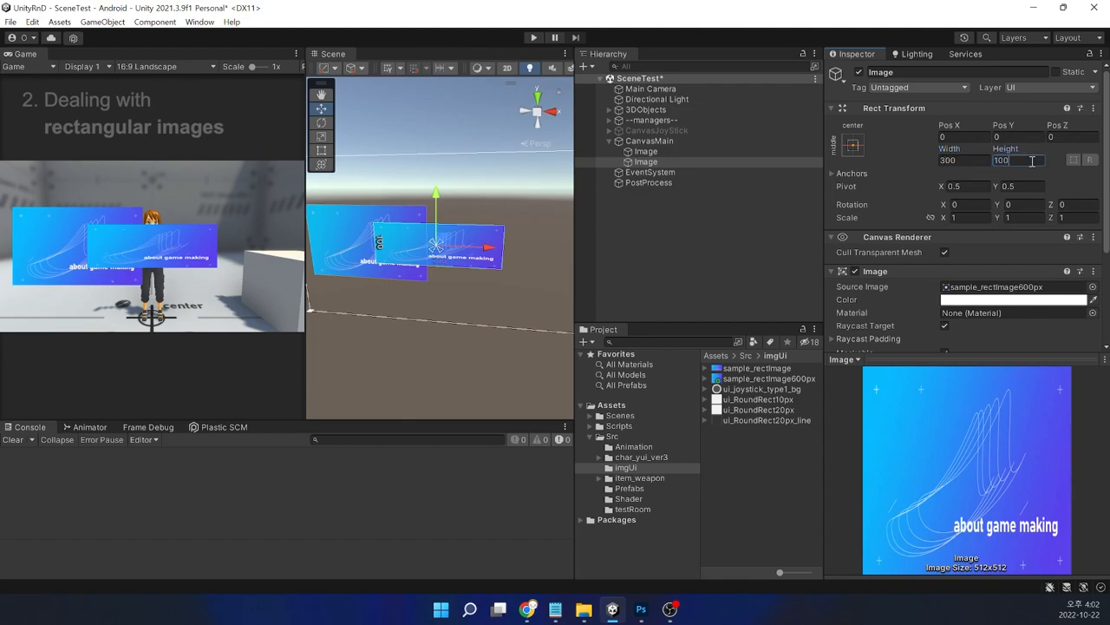
text(180)
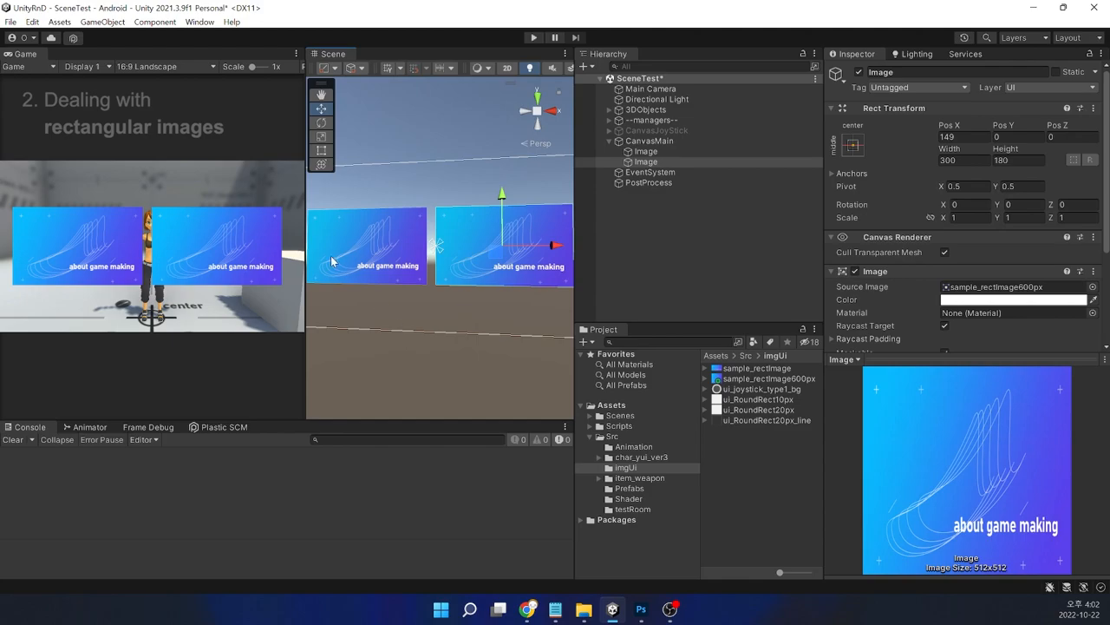
mouse_move(36, 53)
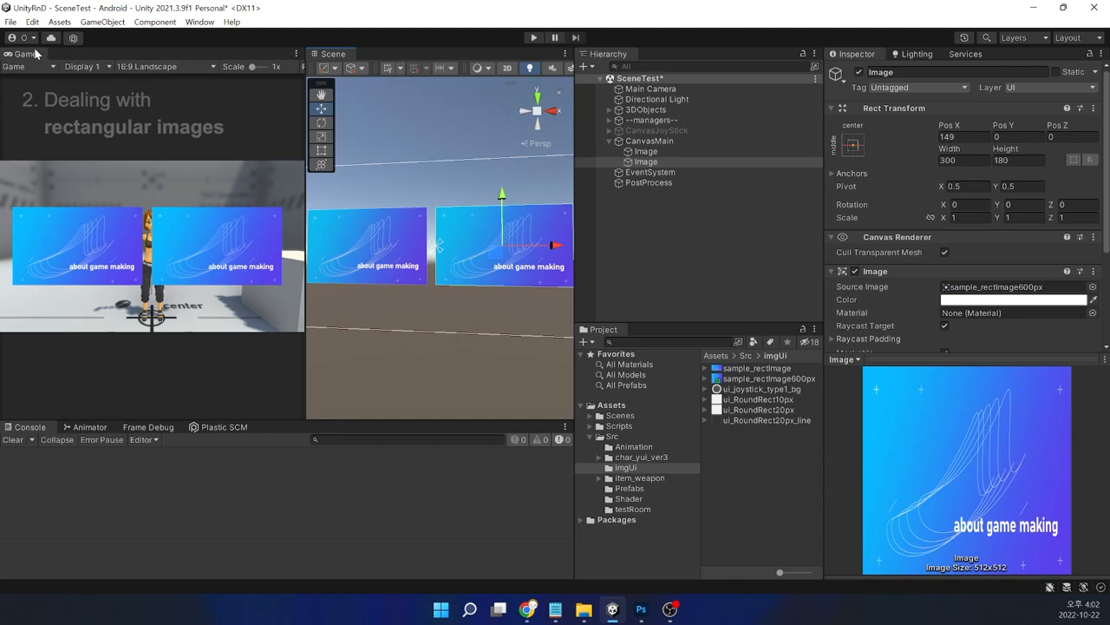